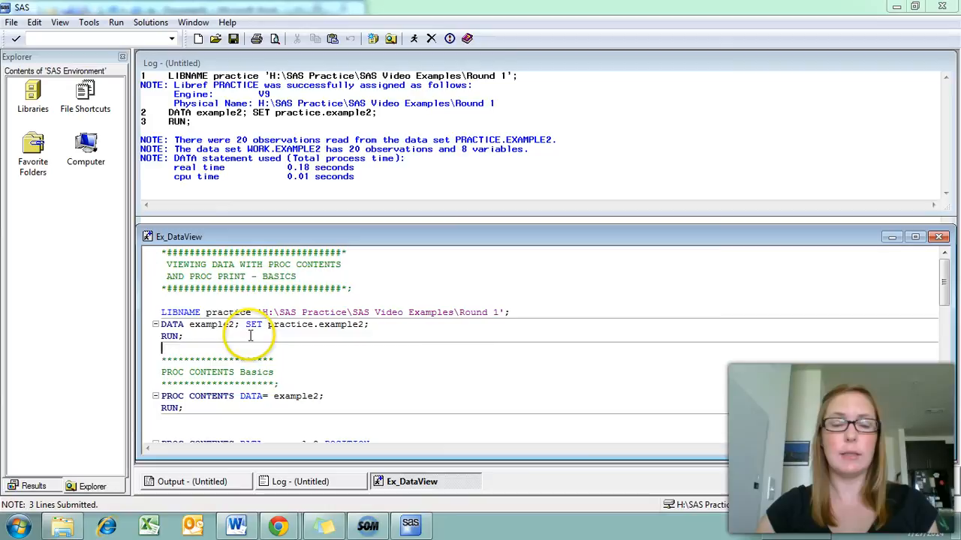
{"action": "mouse_move", "coordinate": [294, 177]}
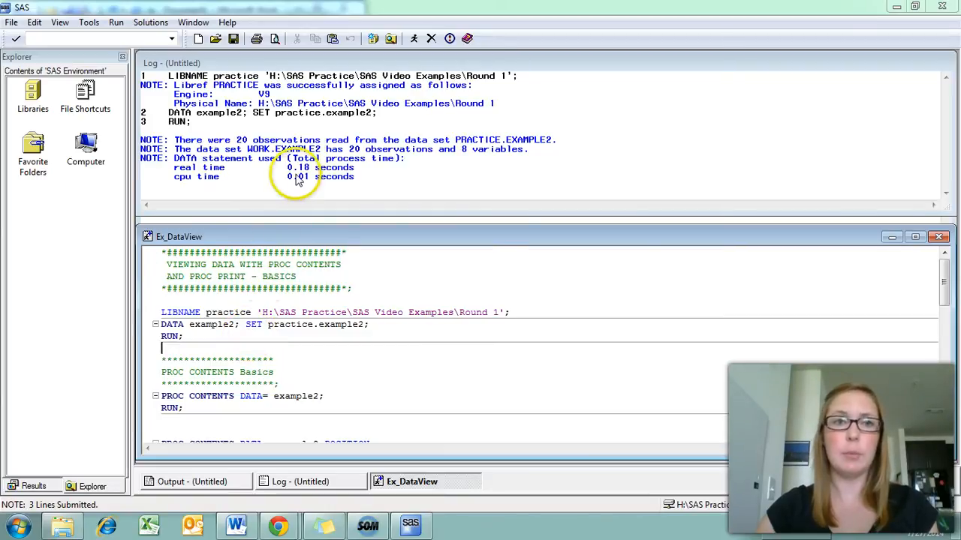
{"action": "mouse_move", "coordinate": [258, 171]}
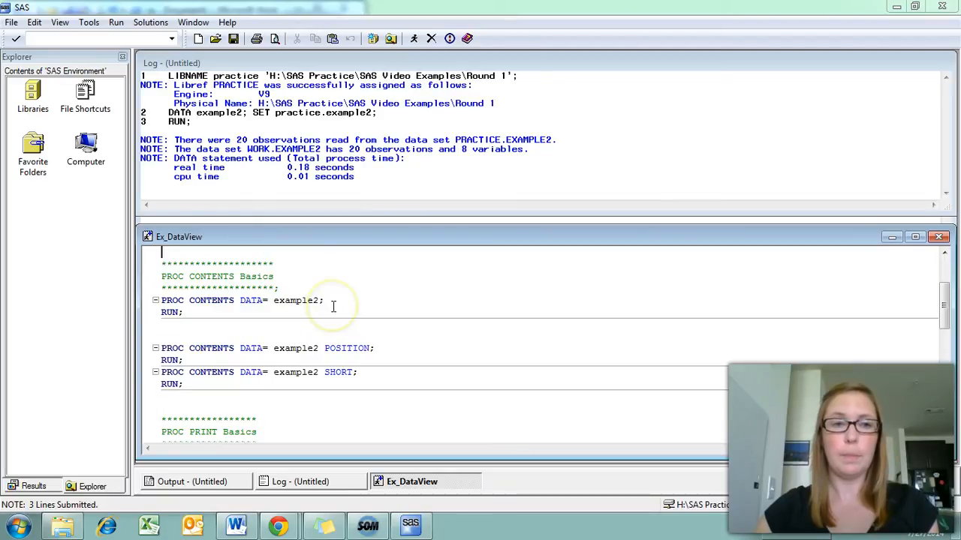
{"action": "mouse_move", "coordinate": [253, 314]}
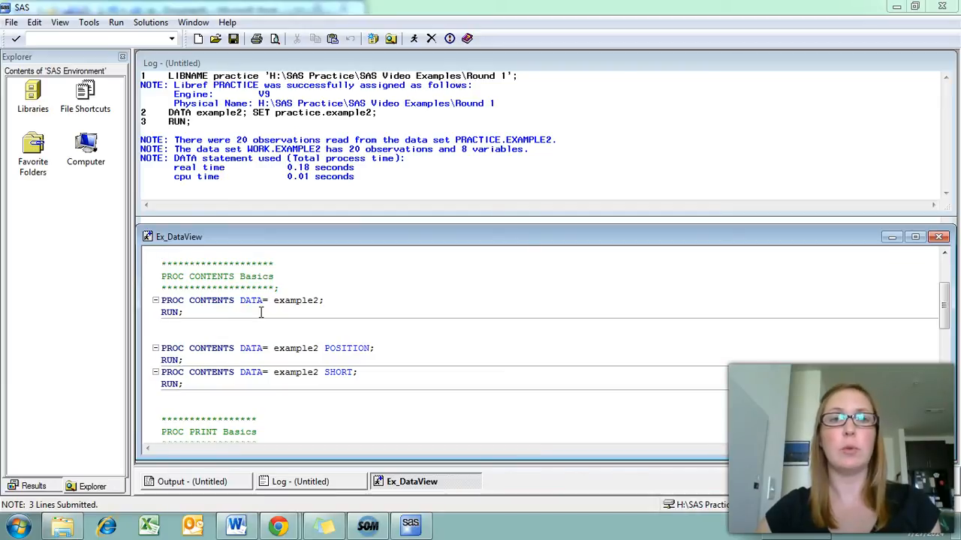
- Place the cursor in the basic PROC CONTENTS DATA=example2 step
{"action": "left_click", "coordinate": [162, 252]}
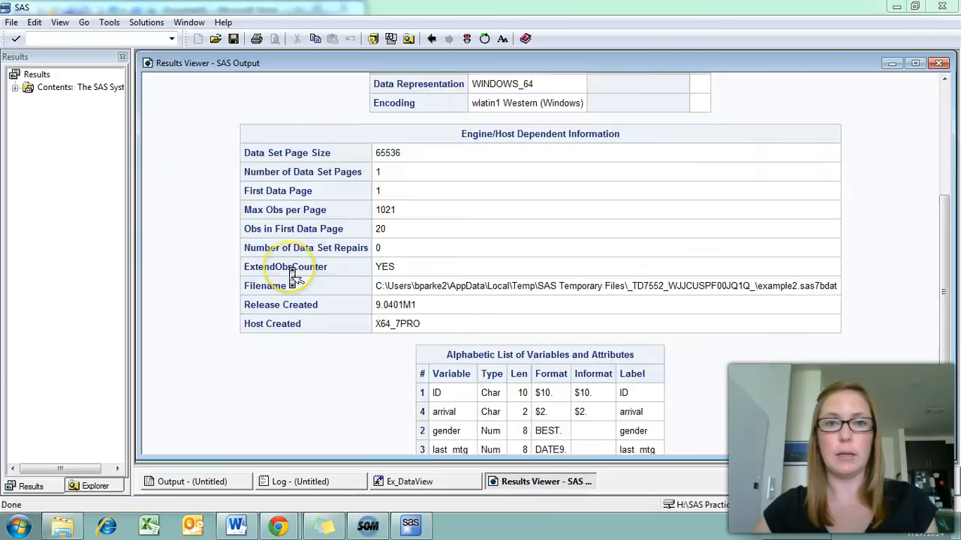
- Scroll the PROC CONTENTS output down to example2's alphabetic list of variables and attributes
{"action": "scroll", "scroll_direction": "down", "scroll_amount": 3}
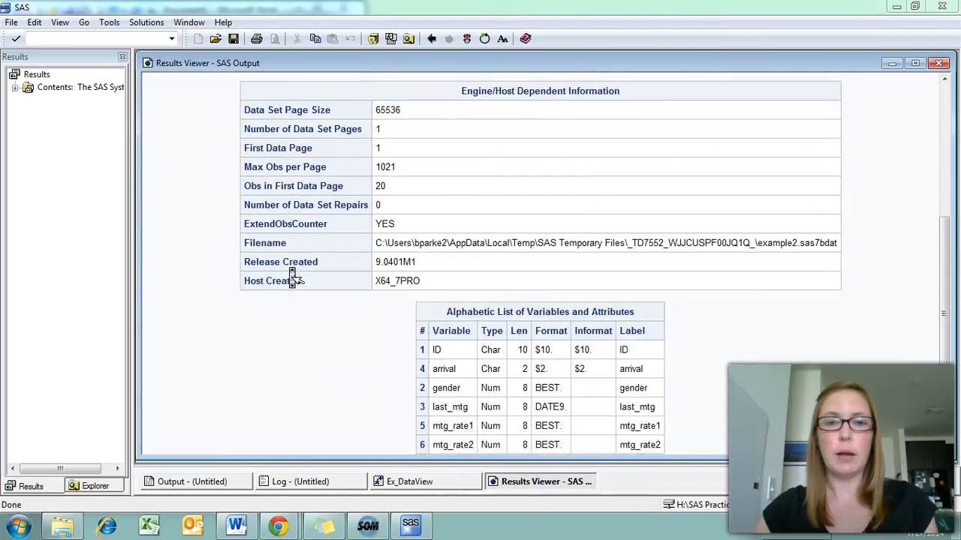
{"action": "scroll", "scroll_direction": "down", "scroll_amount": 3}
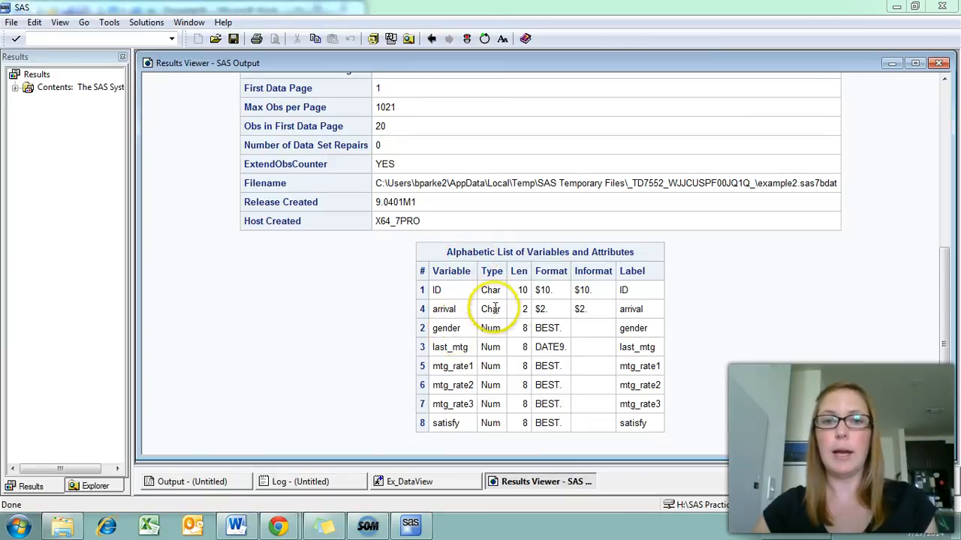
{"action": "mouse_move", "coordinate": [563, 291]}
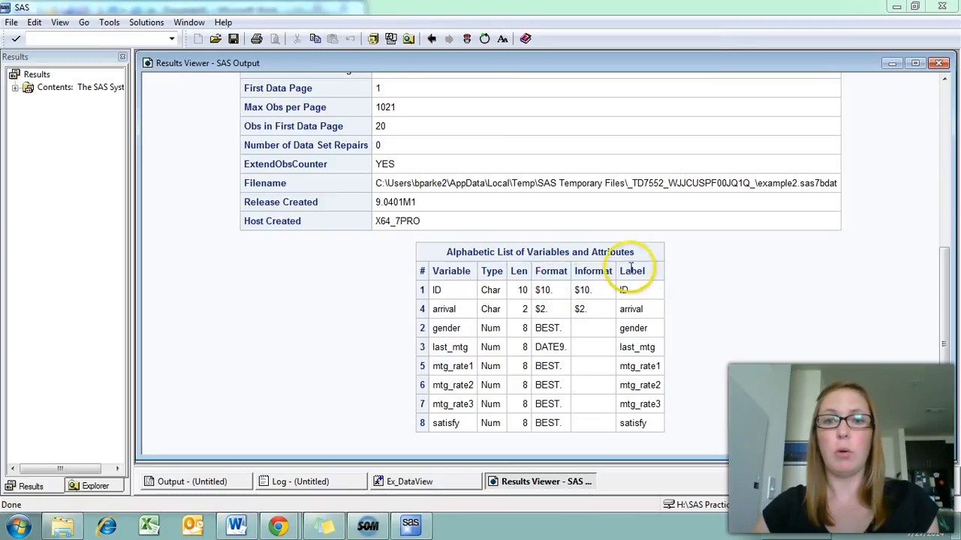
{"action": "mouse_move", "coordinate": [453, 306]}
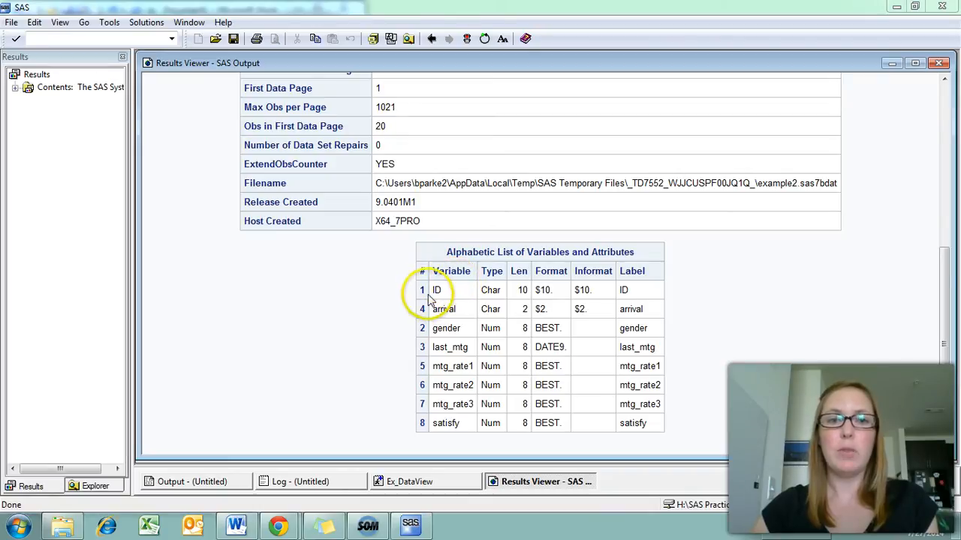
{"action": "mouse_move", "coordinate": [447, 299]}
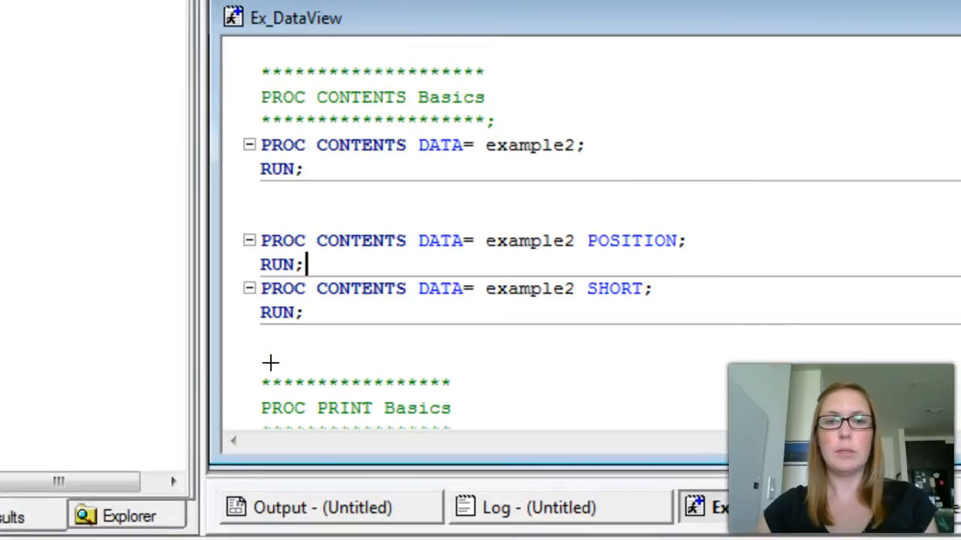
{"action": "mouse_move", "coordinate": [529, 292]}
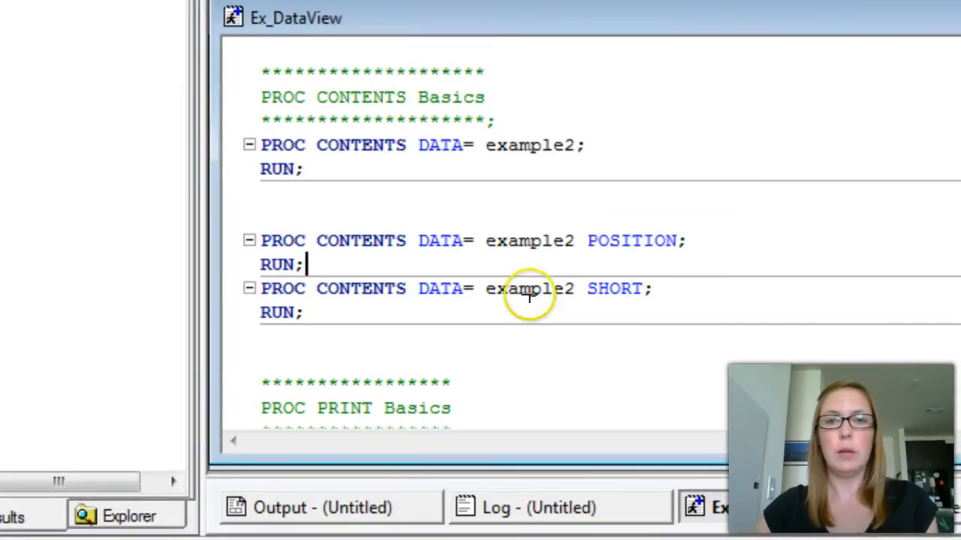
{"action": "mouse_move", "coordinate": [642, 248]}
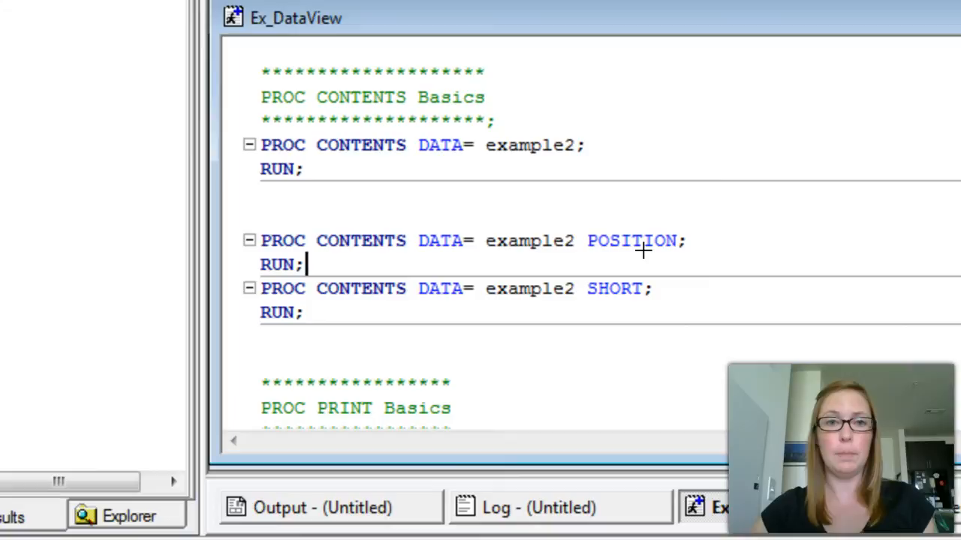
{"action": "mouse_move", "coordinate": [578, 293]}
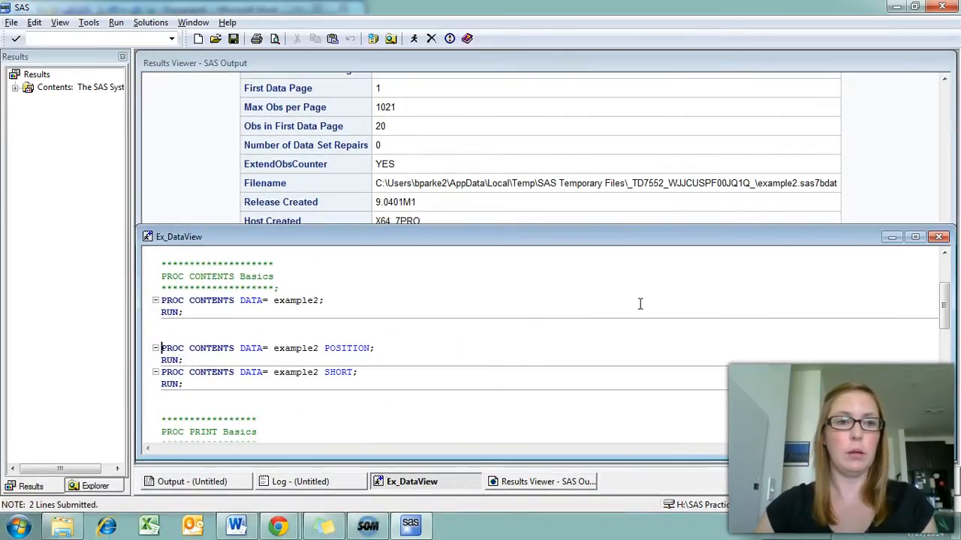
- Select and run the POSITION and SHORT PROC CONTENTS steps, review the creation-order and short lists, then return to the code
{"action": "left_click_drag", "start_coordinate": [162, 348], "coordinate": [192, 384]}
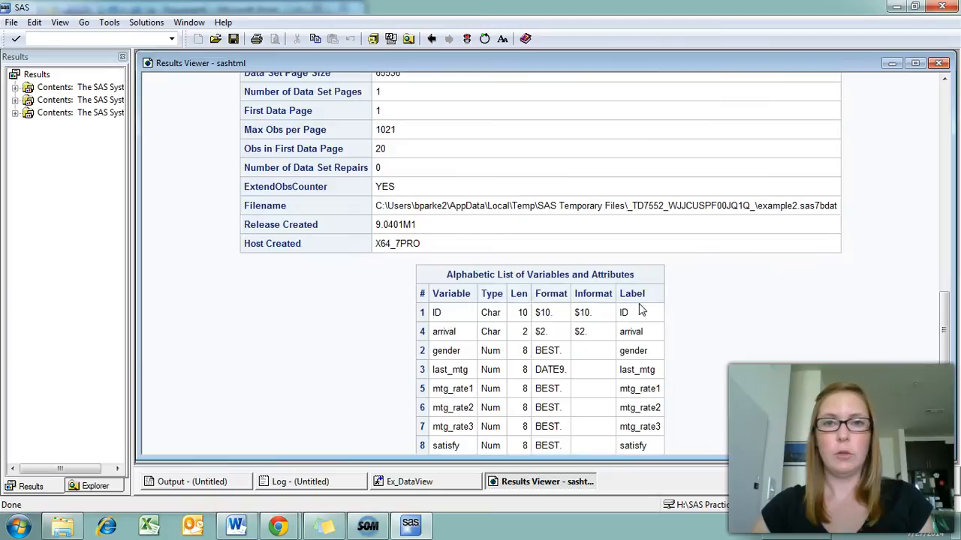
{"action": "scroll", "scroll_direction": "up", "scroll_amount": 3}
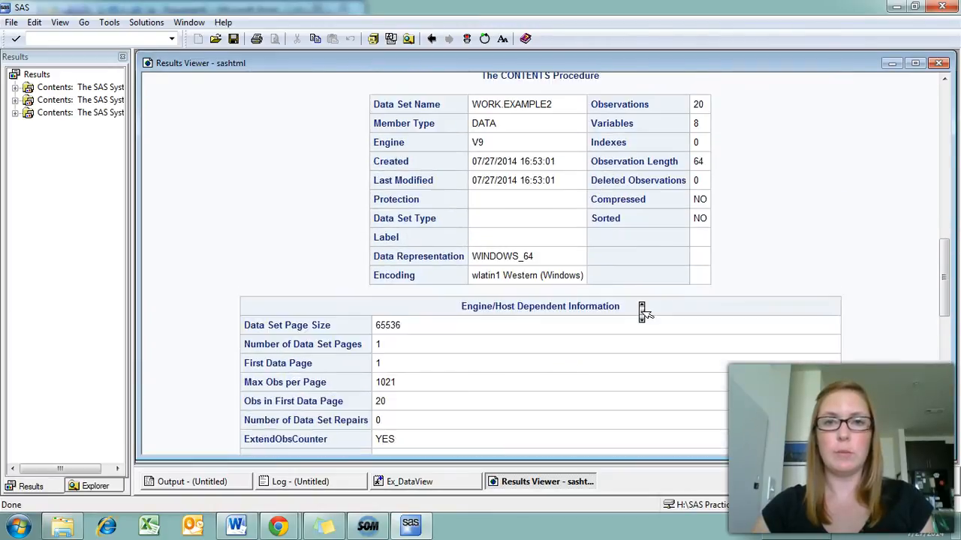
{"action": "scroll", "scroll_direction": "down", "scroll_amount": 3}
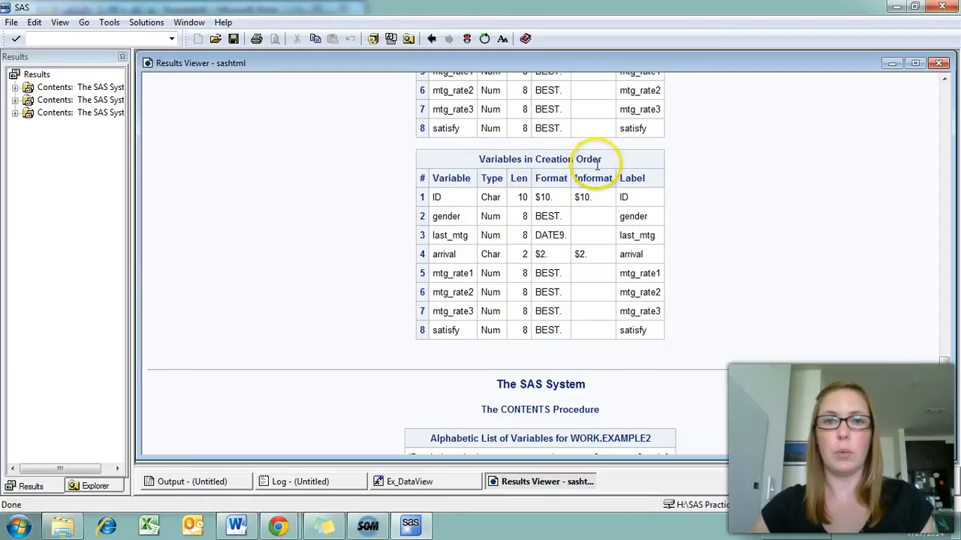
{"action": "scroll", "scroll_direction": "down", "scroll_amount": 3}
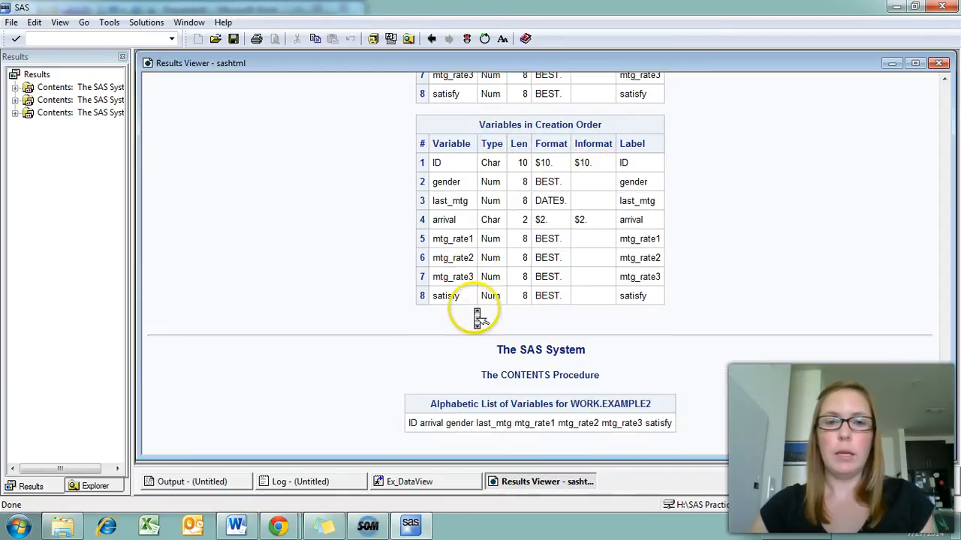
{"action": "mouse_move", "coordinate": [438, 439]}
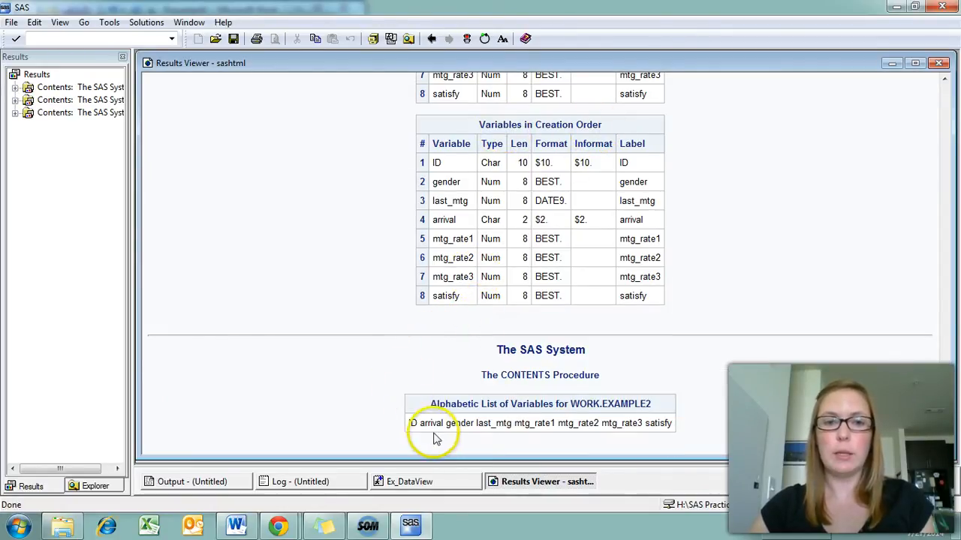
{"action": "mouse_move", "coordinate": [530, 344]}
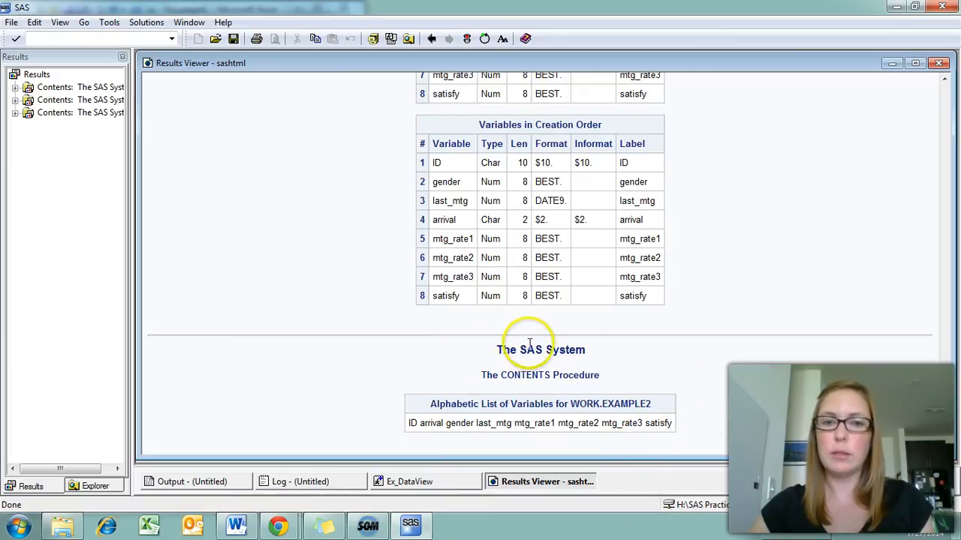
{"action": "mouse_move", "coordinate": [434, 440]}
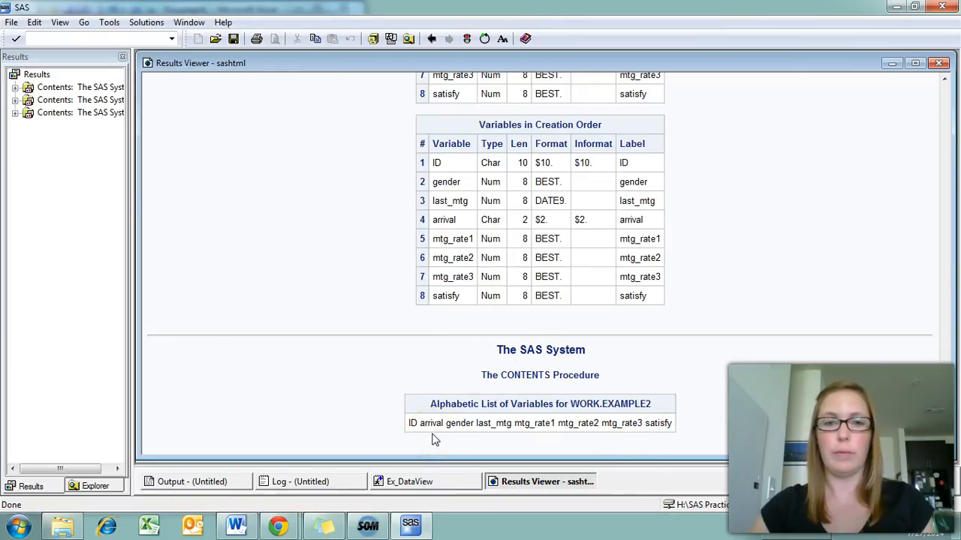
{"action": "left_click", "coordinate": [426, 480]}
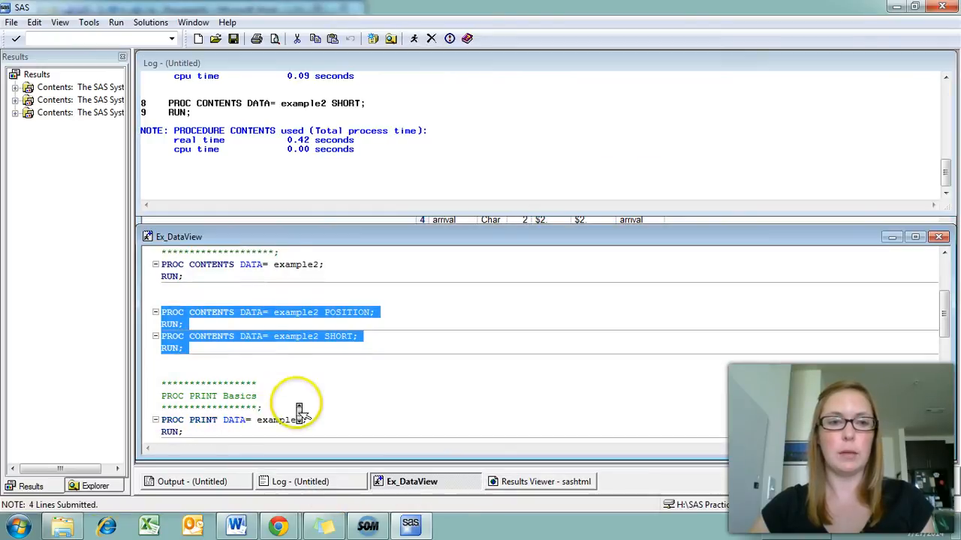
- Scroll the editor down to the PROC PRINT Basics section for example2
{"action": "scroll", "scroll_direction": "down", "scroll_amount": 3}
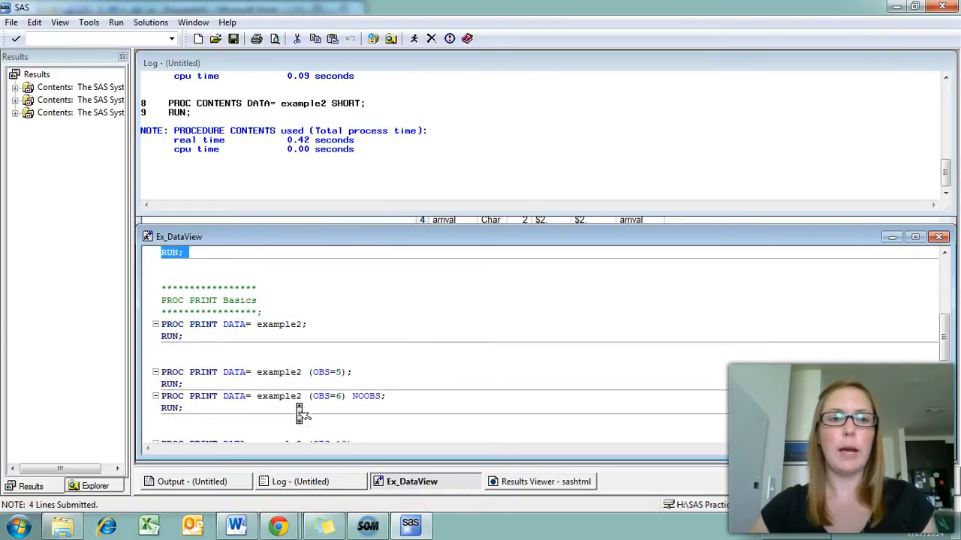
{"action": "scroll", "scroll_direction": "down", "scroll_amount": 3}
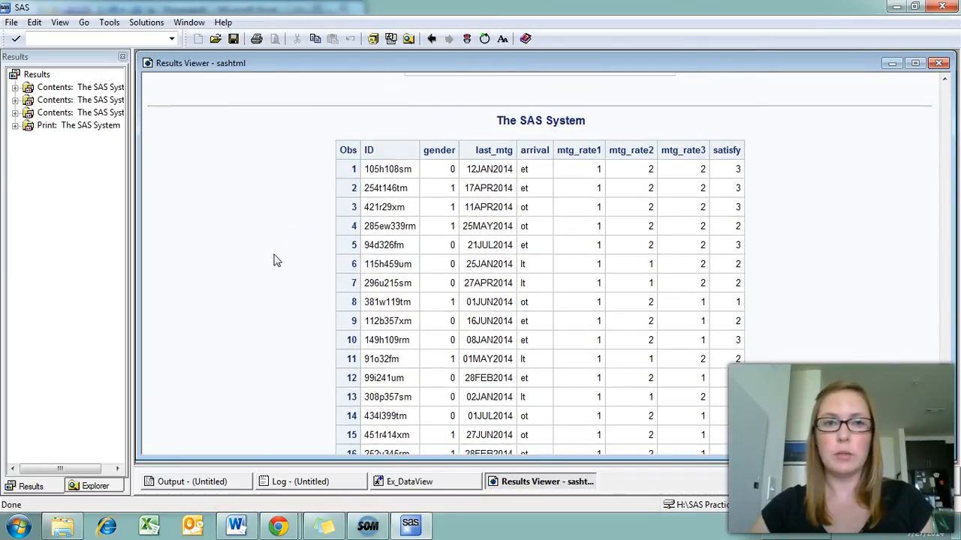
- Review the full example2 print listing, then return to the PROC PRINT program code
{"action": "scroll", "scroll_direction": "up", "scroll_amount": 3}
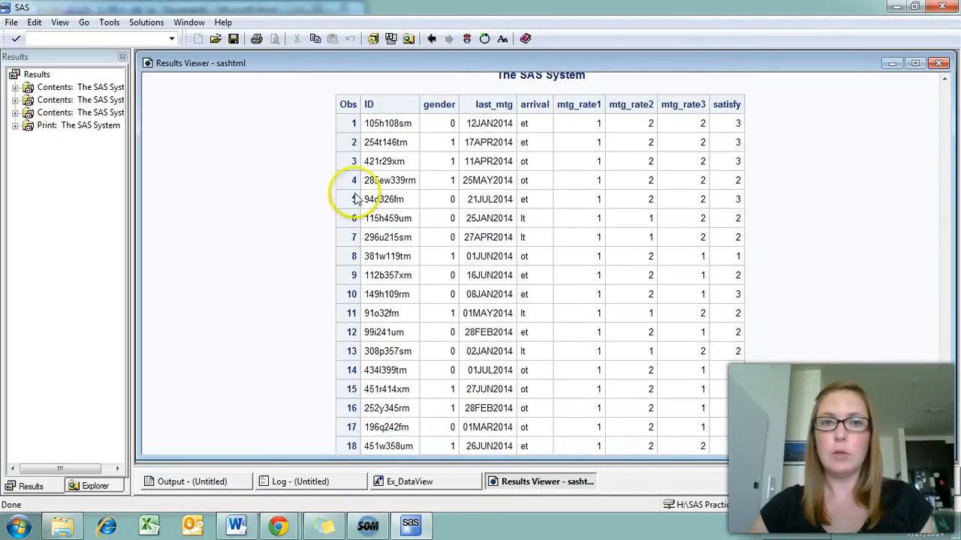
{"action": "mouse_move", "coordinate": [613, 158]}
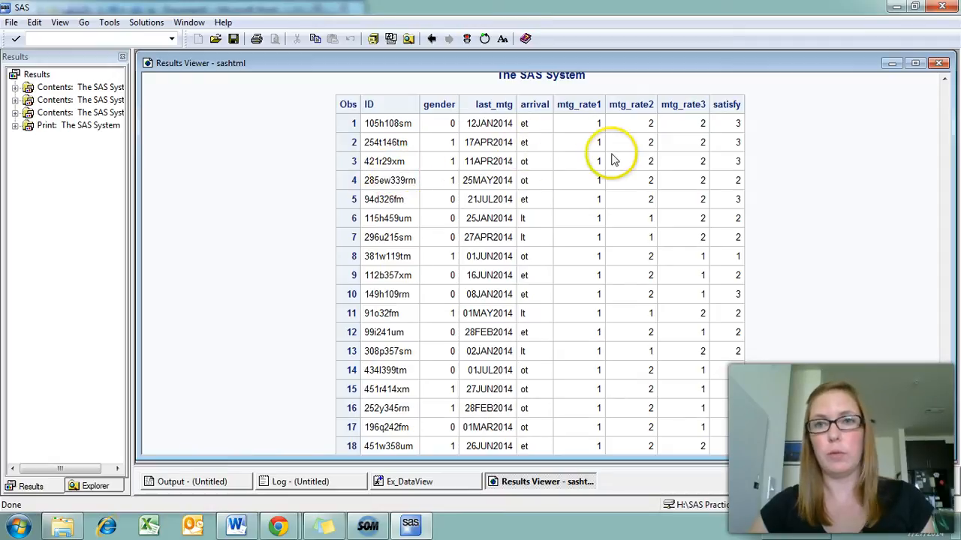
{"action": "mouse_move", "coordinate": [451, 177]}
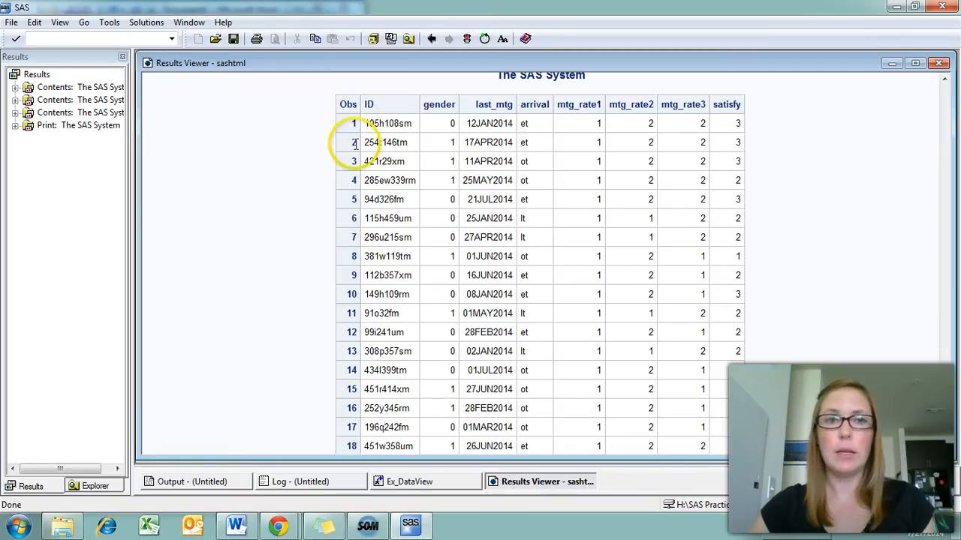
{"action": "scroll", "scroll_direction": "down", "scroll_amount": 3}
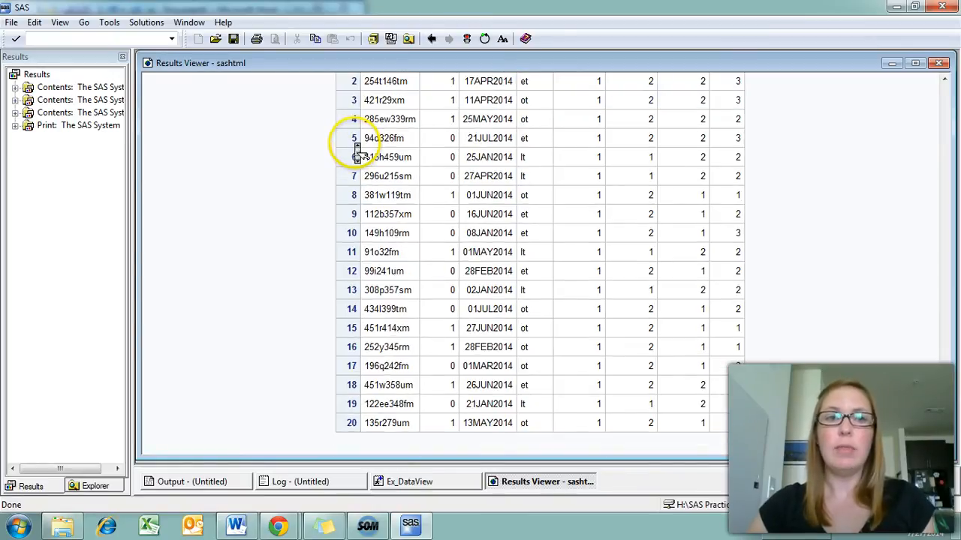
{"action": "scroll", "scroll_direction": "up", "scroll_amount": 3}
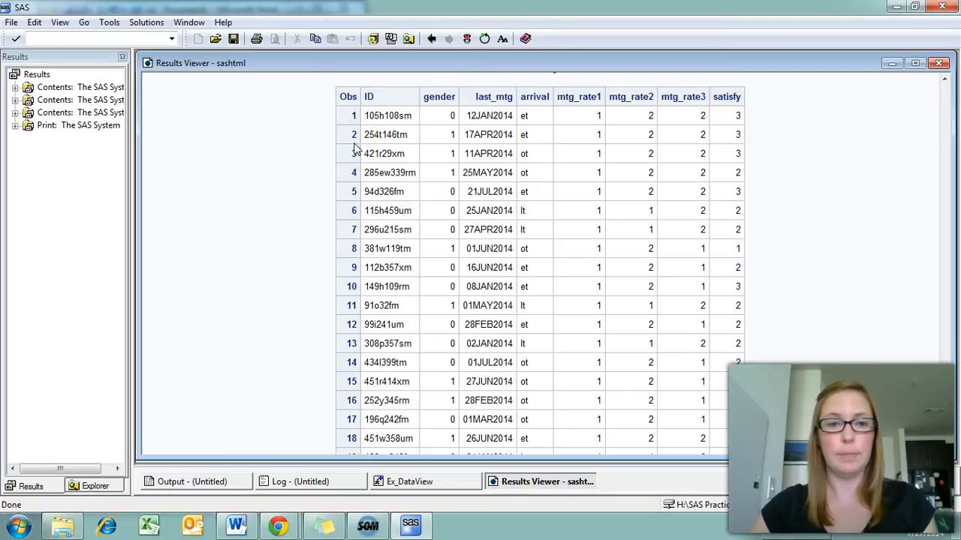
{"action": "left_click", "coordinate": [417, 481]}
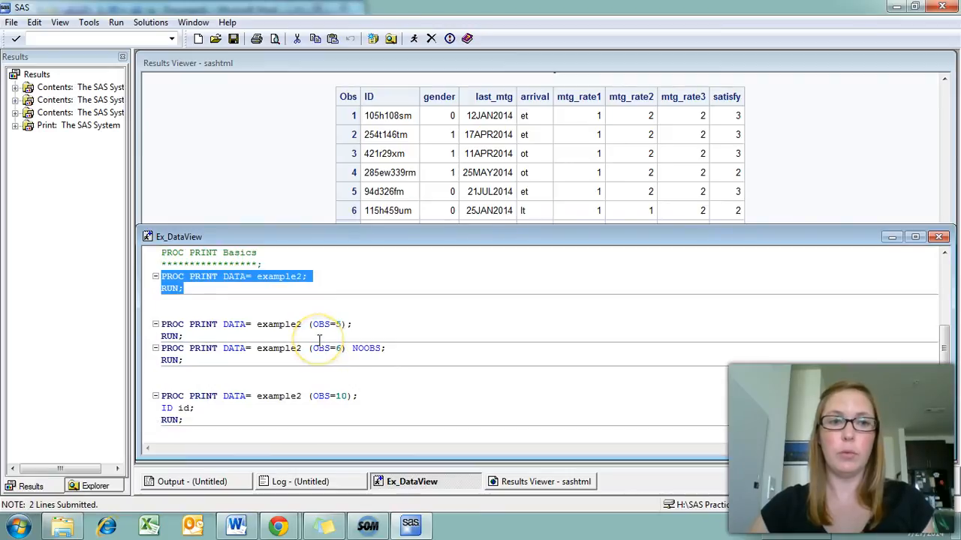
- Highlight the PROC PRINT OBS=5 and OBS=6 NOOBS blocks together
{"action": "scroll", "scroll_direction": "up", "scroll_amount": 3}
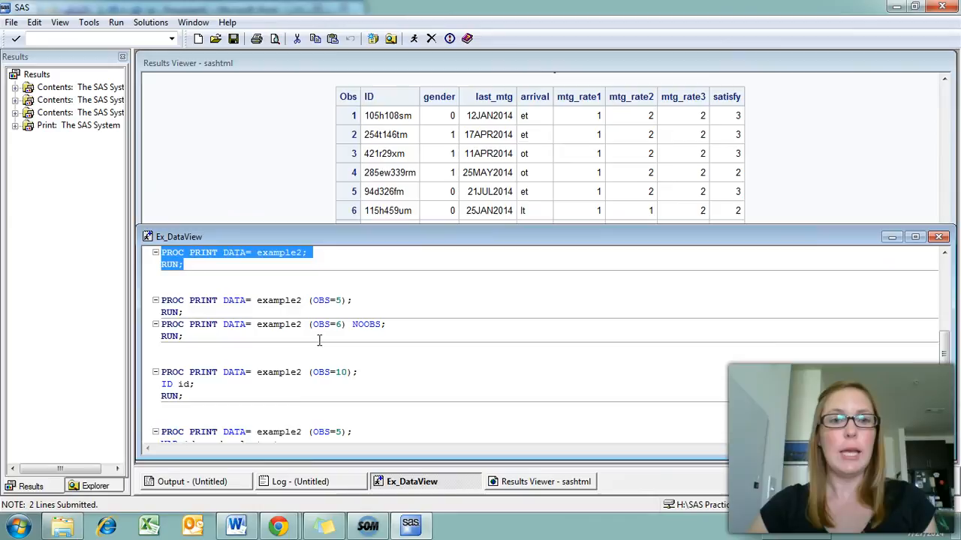
{"action": "mouse_move", "coordinate": [288, 330]}
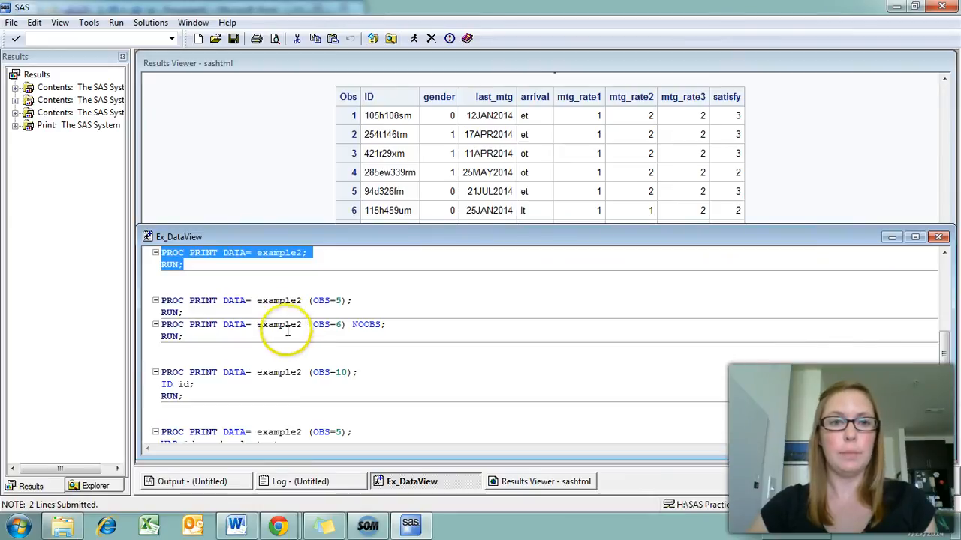
{"action": "mouse_move", "coordinate": [283, 310]}
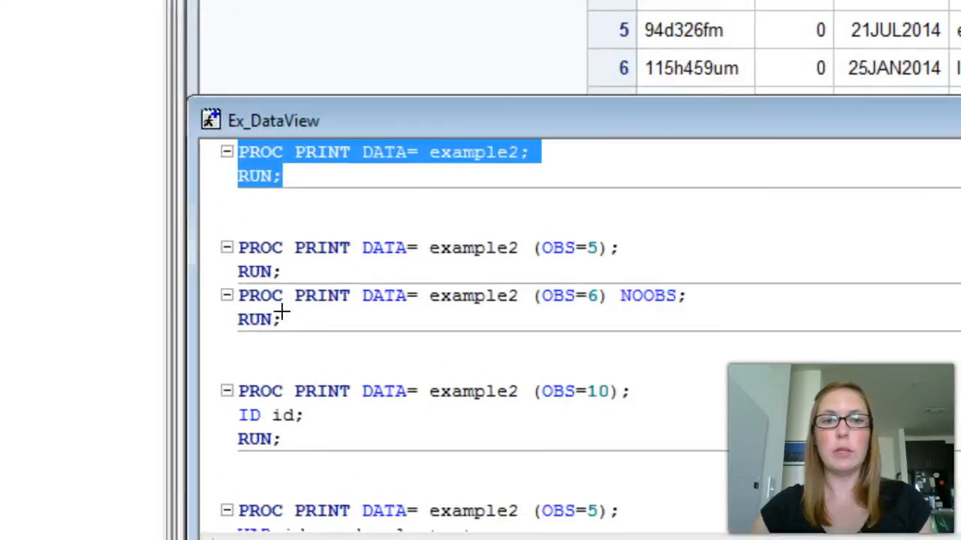
{"action": "mouse_move", "coordinate": [573, 273]}
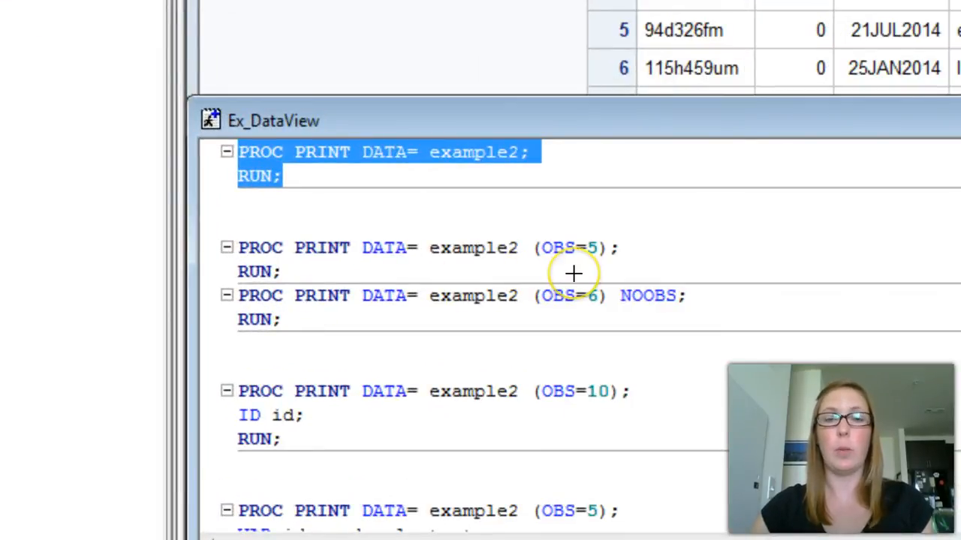
{"action": "mouse_move", "coordinate": [542, 262]}
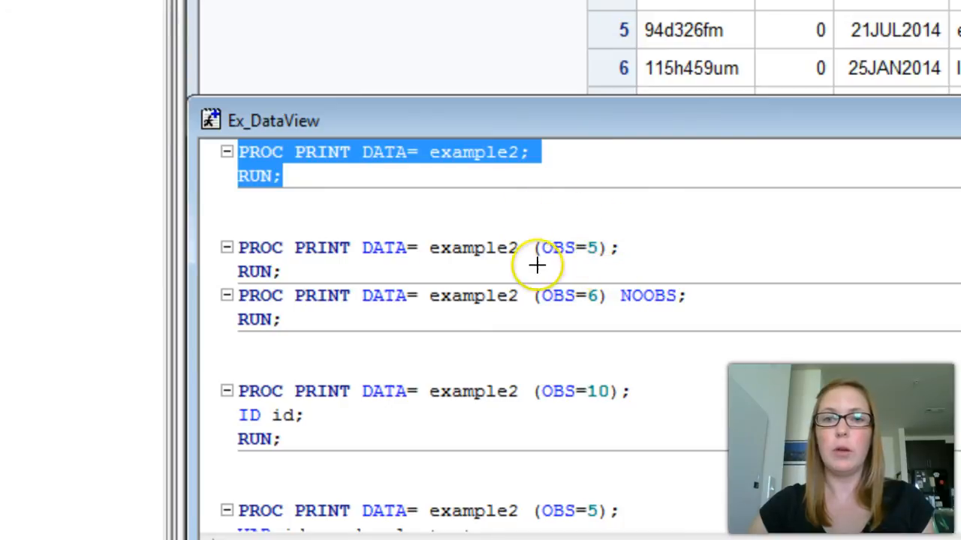
{"action": "mouse_move", "coordinate": [636, 242]}
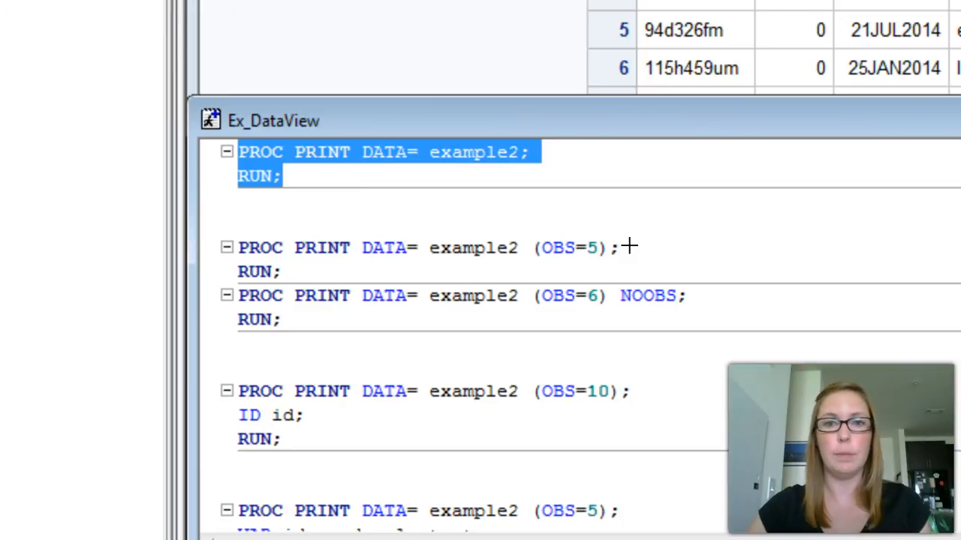
{"action": "mouse_move", "coordinate": [619, 285]}
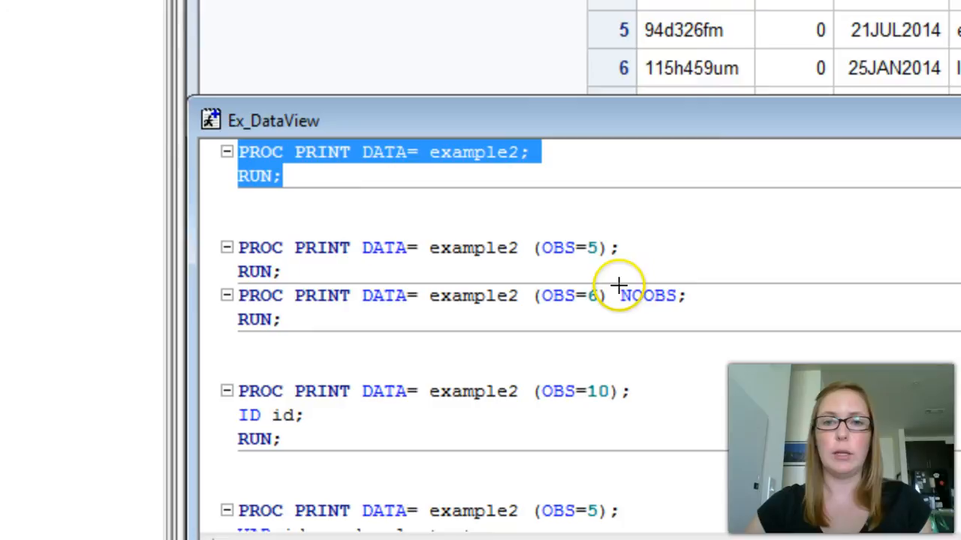
{"action": "mouse_move", "coordinate": [625, 282]}
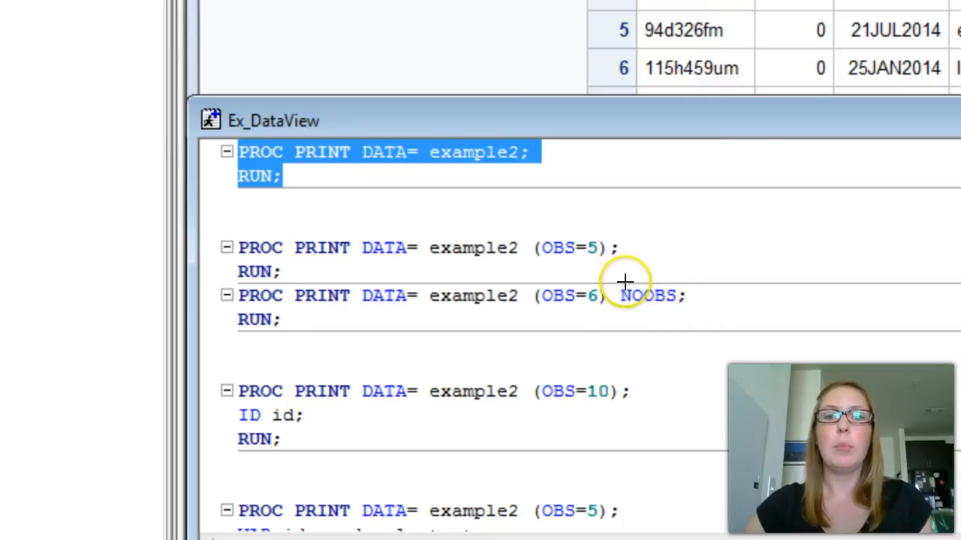
{"action": "mouse_move", "coordinate": [614, 285]}
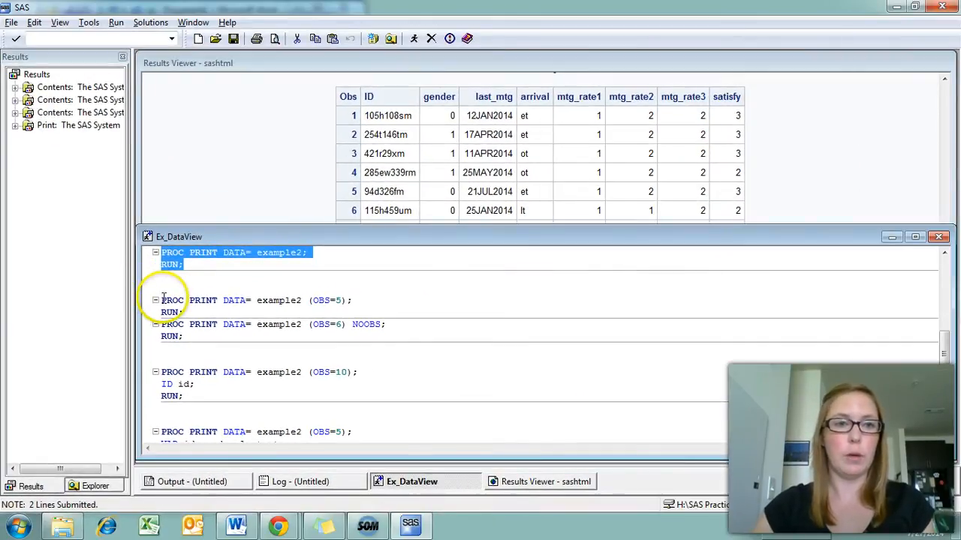
{"action": "left_click_drag", "start_coordinate": [162, 300], "coordinate": [183, 336]}
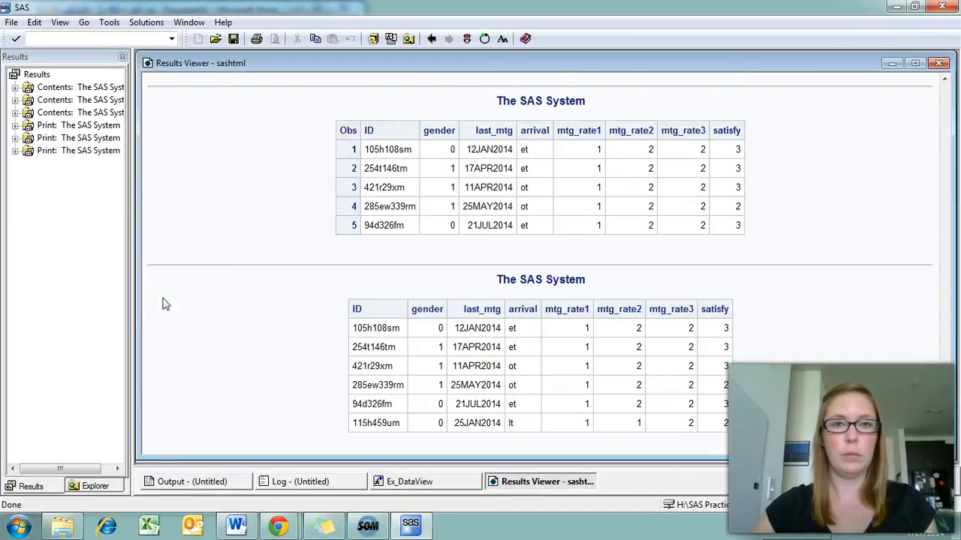
{"action": "mouse_move", "coordinate": [334, 120]}
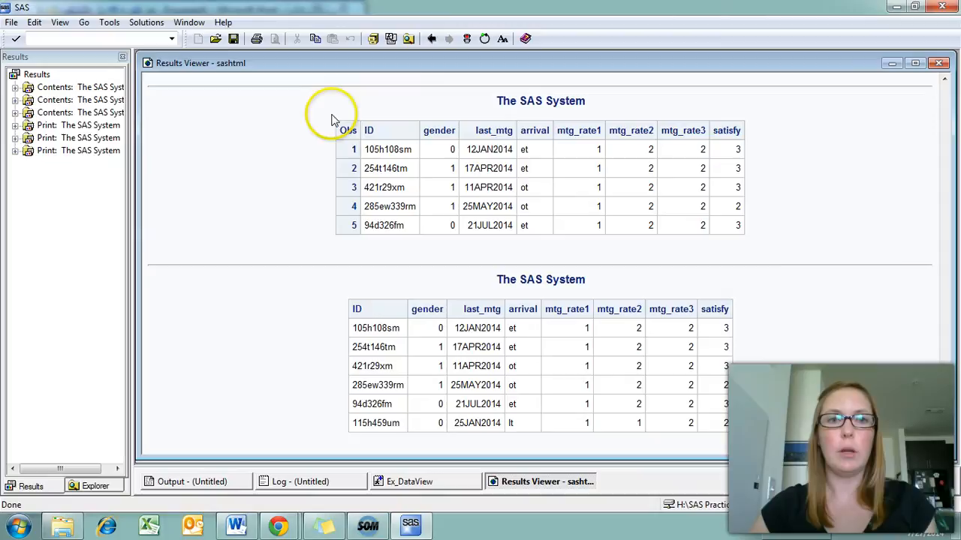
{"action": "mouse_move", "coordinate": [540, 243]}
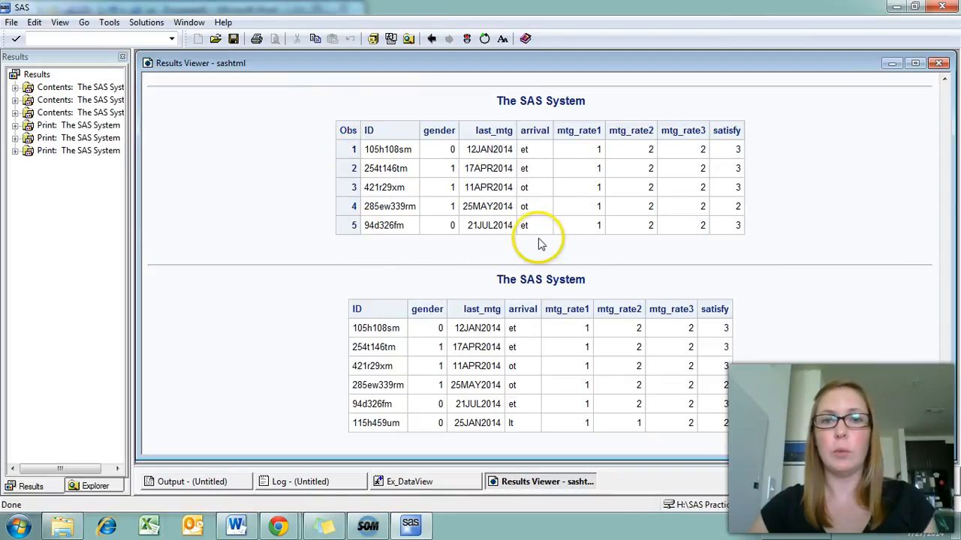
{"action": "mouse_move", "coordinate": [629, 250]}
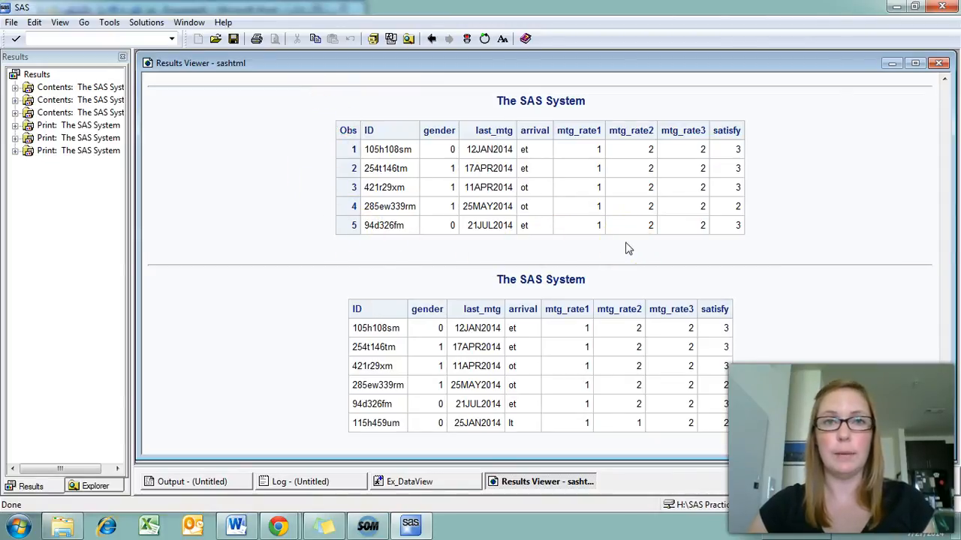
{"action": "mouse_move", "coordinate": [354, 290]}
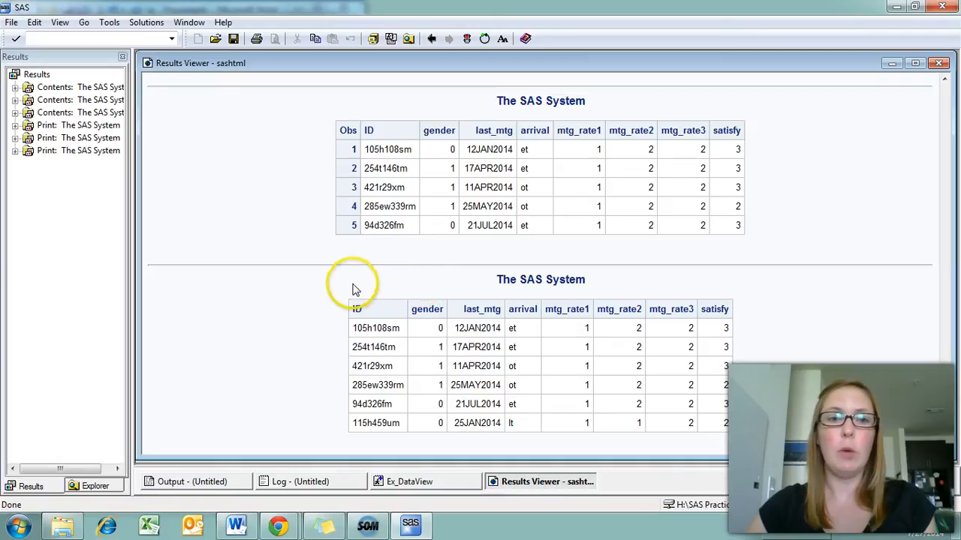
{"action": "mouse_move", "coordinate": [343, 346]}
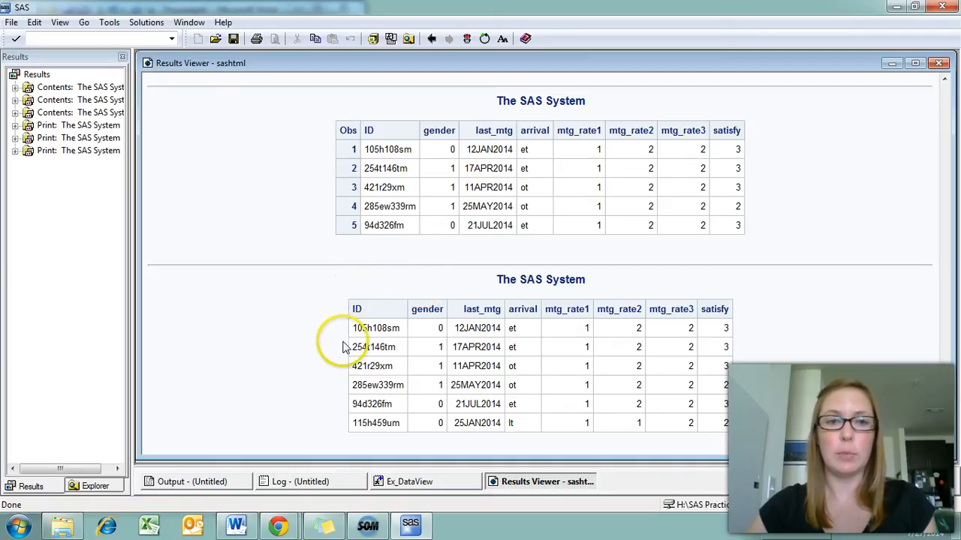
{"action": "mouse_move", "coordinate": [343, 357]}
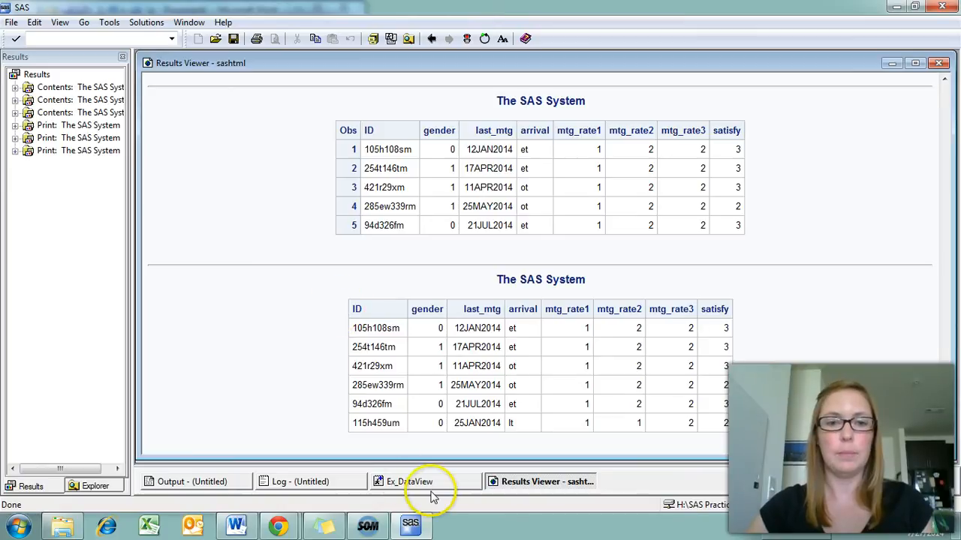
- Return to the program code after reviewing the OBS=5 and NOOBS output
{"action": "left_click", "coordinate": [409, 480]}
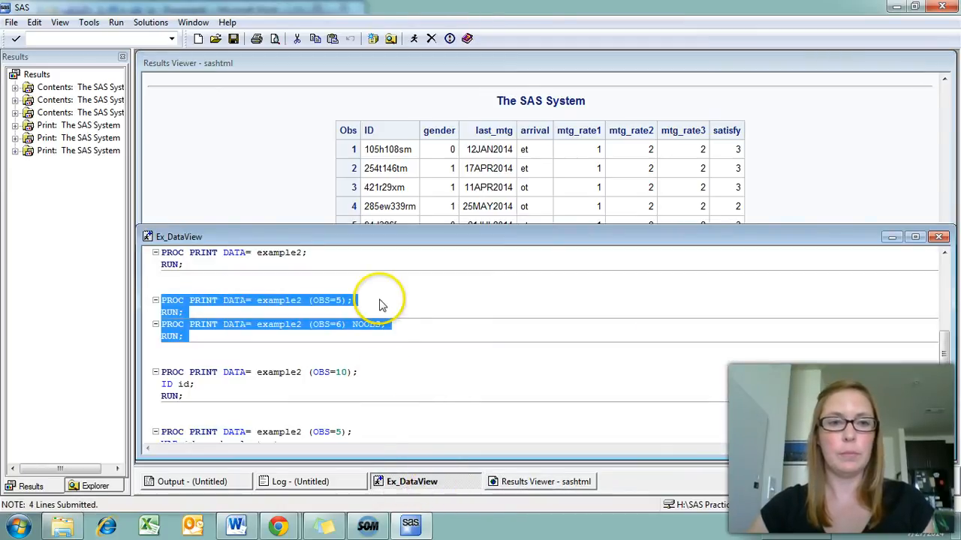
- Bring the OBS=10 ID print step and the following VAR and WHERE steps into view
{"action": "scroll", "scroll_direction": "down", "scroll_amount": 3}
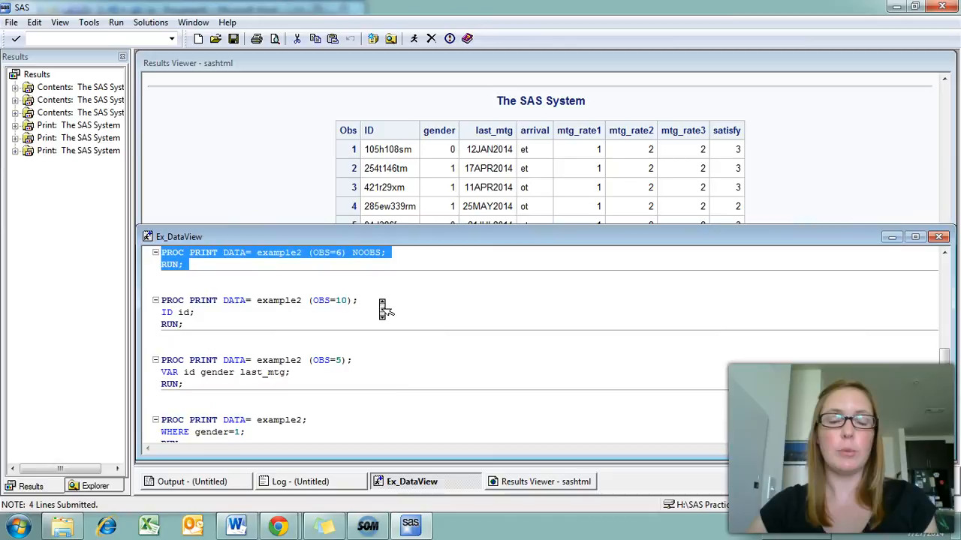
{"action": "scroll", "scroll_direction": "down", "scroll_amount": 3}
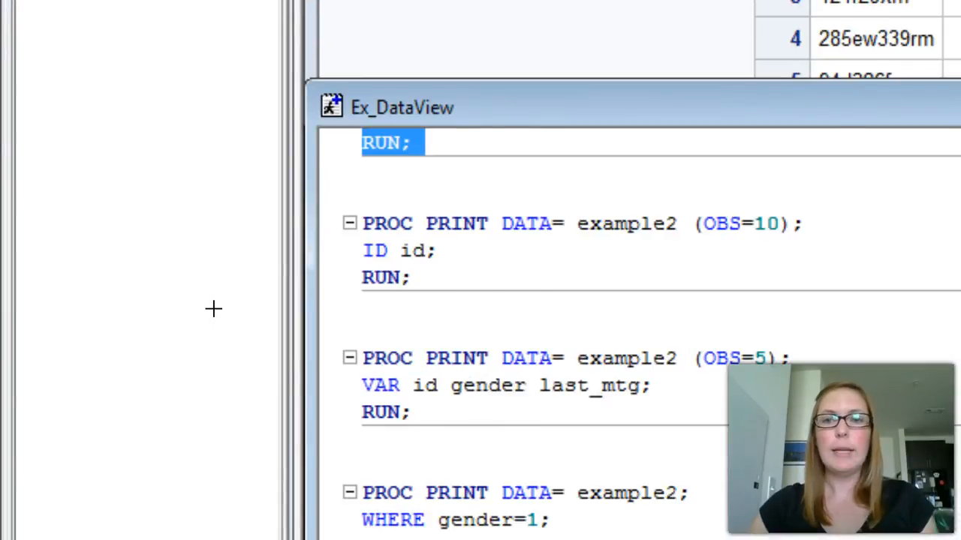
{"action": "mouse_move", "coordinate": [488, 261]}
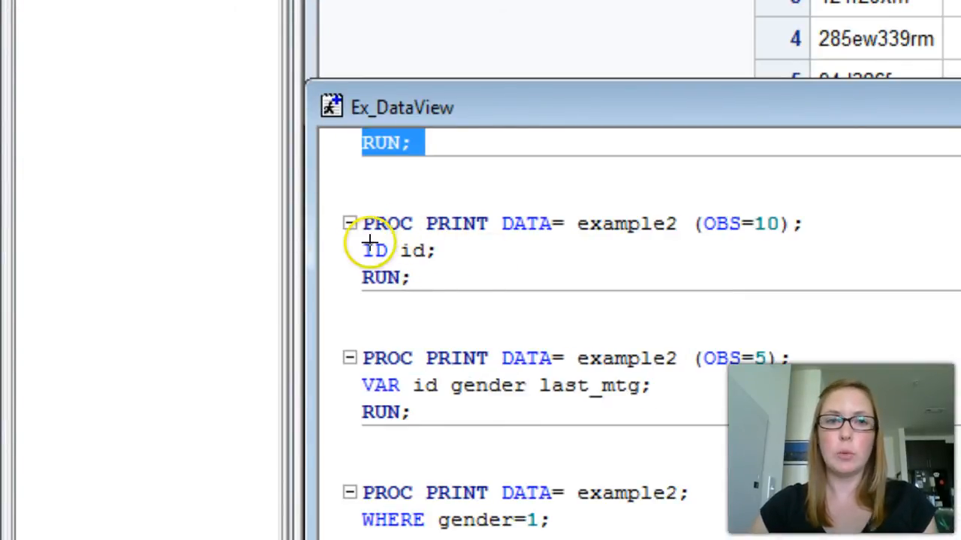
{"action": "mouse_move", "coordinate": [442, 272]}
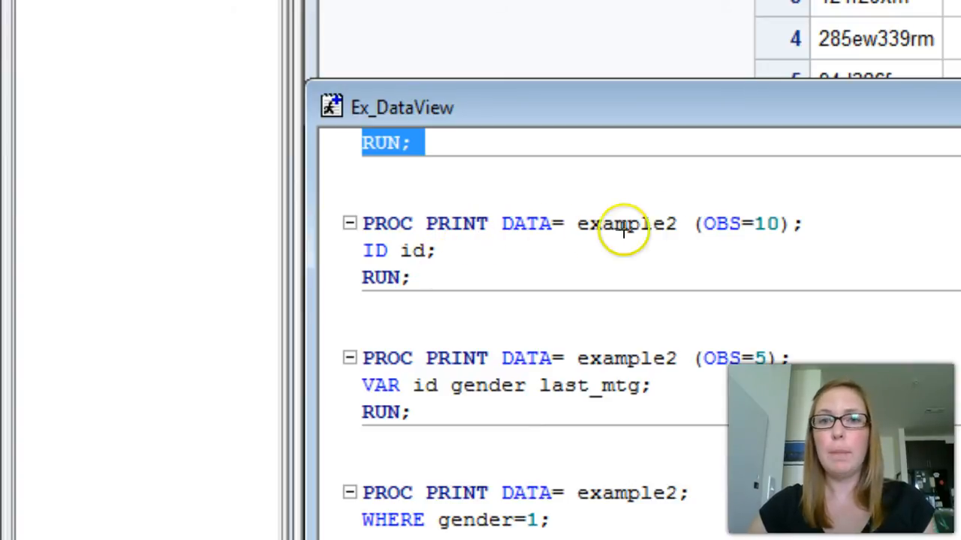
{"action": "mouse_move", "coordinate": [698, 228]}
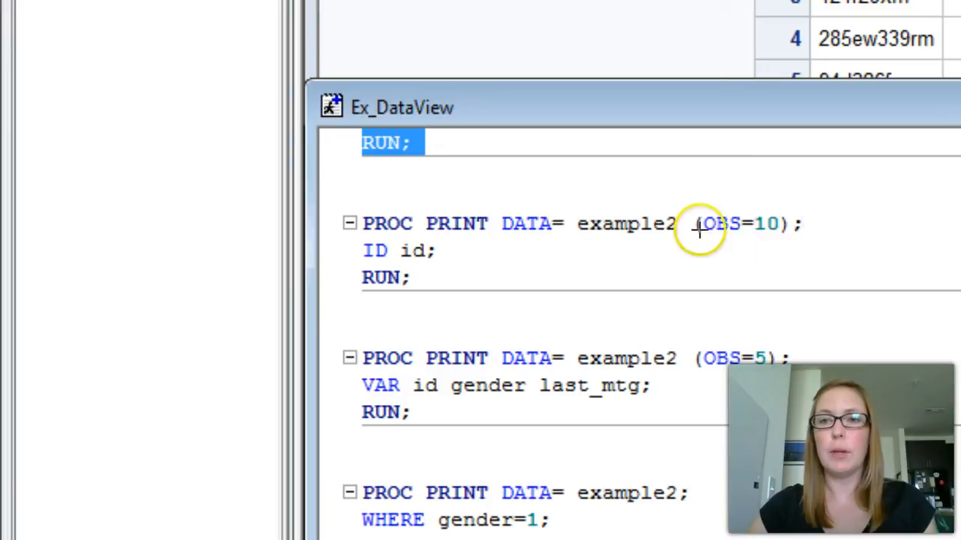
{"action": "mouse_move", "coordinate": [799, 228]}
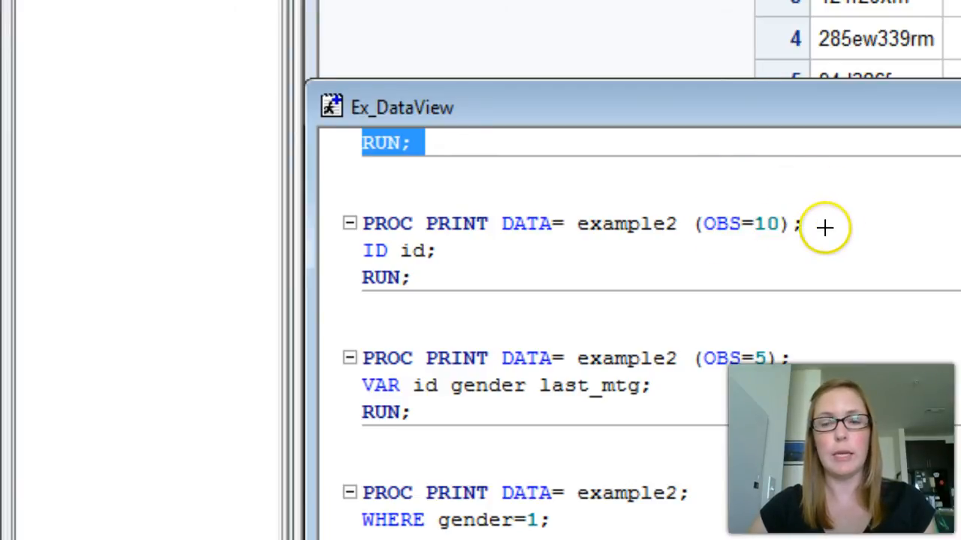
{"action": "mouse_move", "coordinate": [580, 246]}
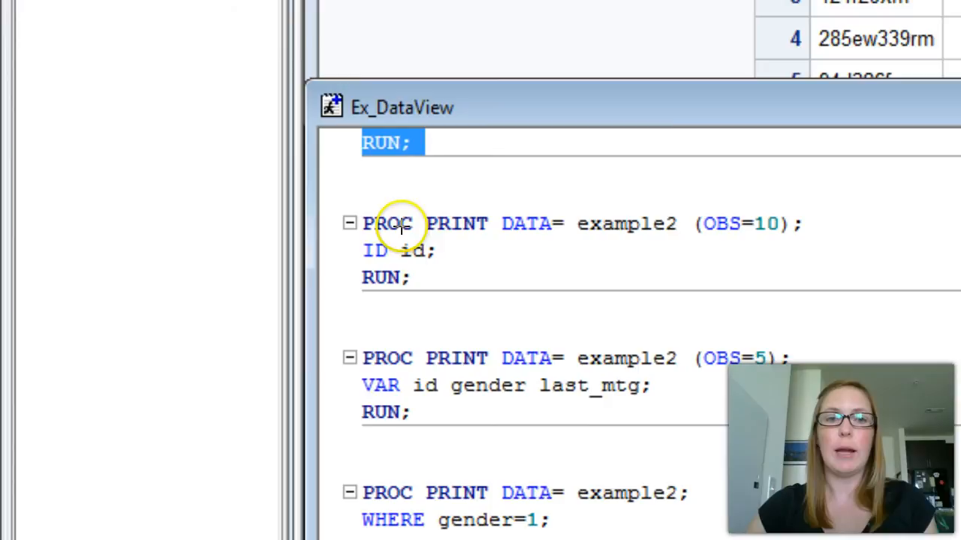
{"action": "mouse_move", "coordinate": [405, 253]}
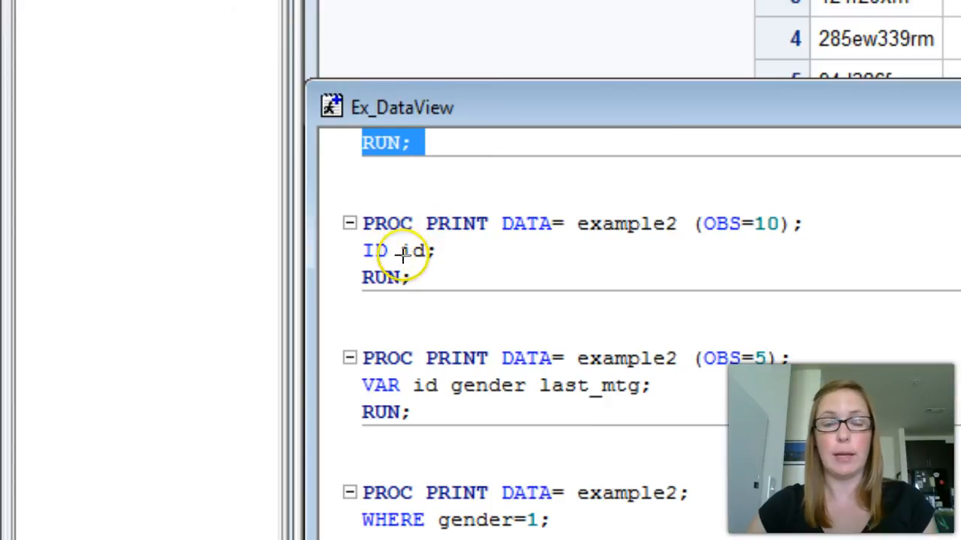
{"action": "mouse_move", "coordinate": [447, 258]}
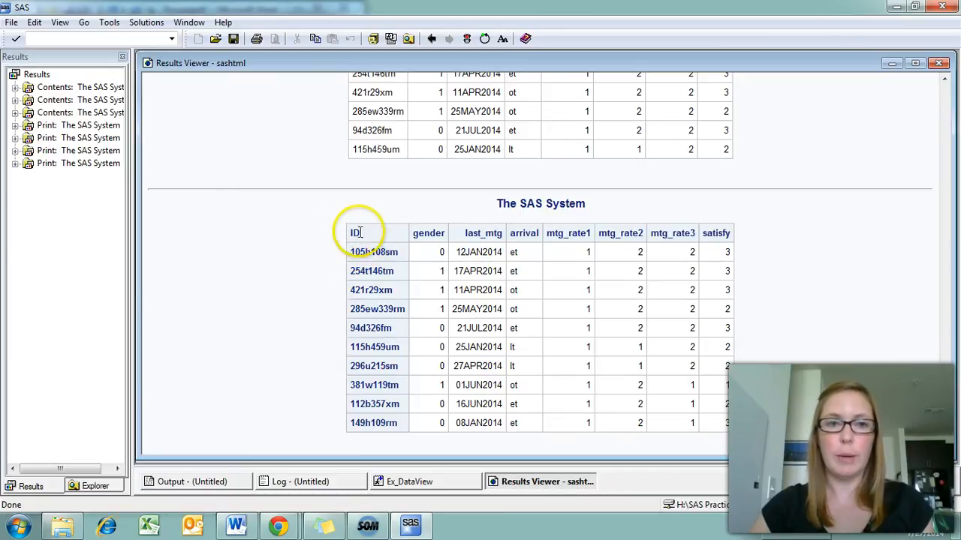
{"action": "mouse_move", "coordinate": [383, 307]}
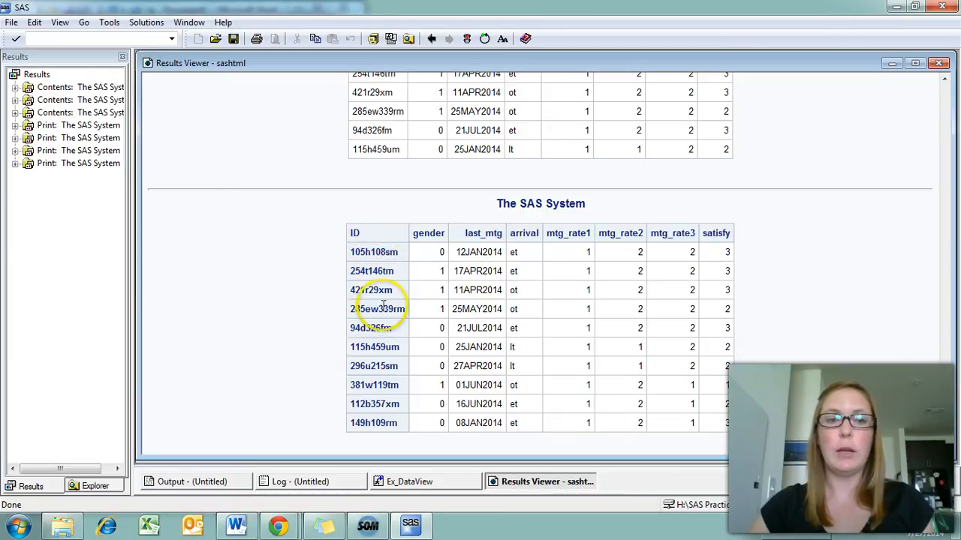
{"action": "mouse_move", "coordinate": [383, 434]}
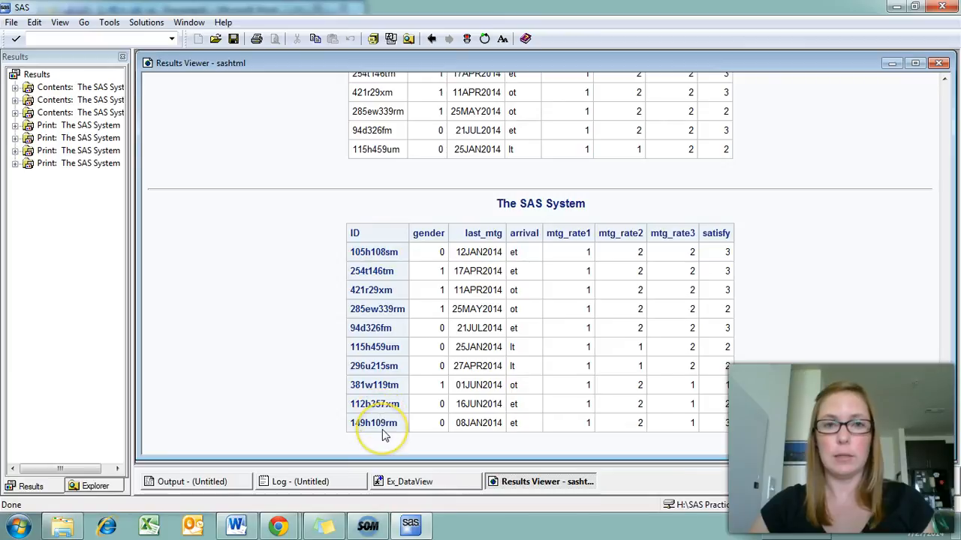
{"action": "mouse_move", "coordinate": [354, 246]}
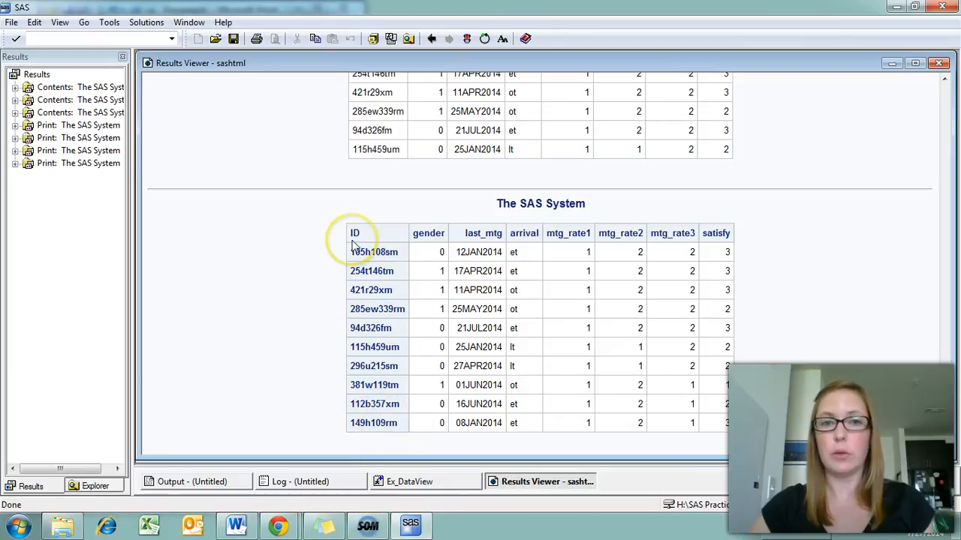
{"action": "mouse_move", "coordinate": [399, 402]}
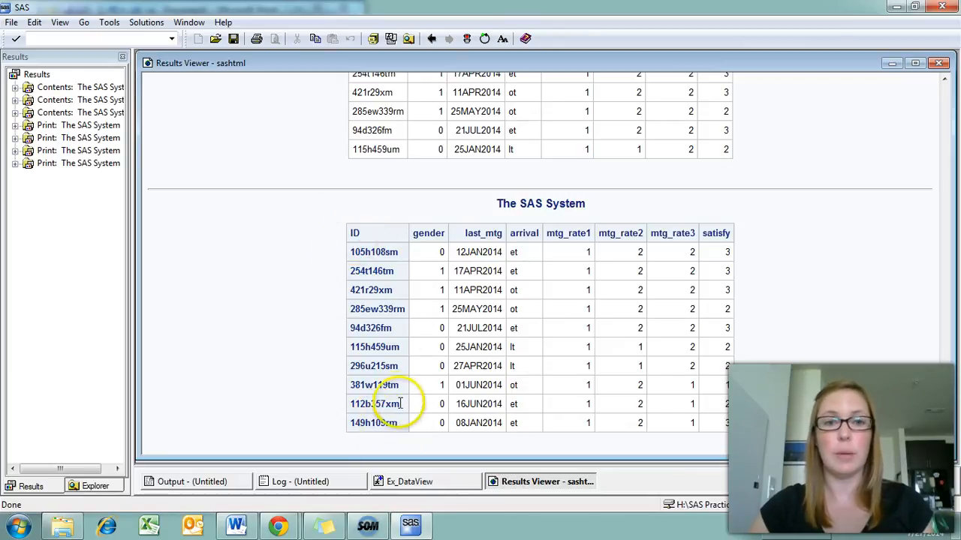
- Return to the example code after checking the 10-row ID-keyed printout
{"action": "left_click", "coordinate": [408, 480]}
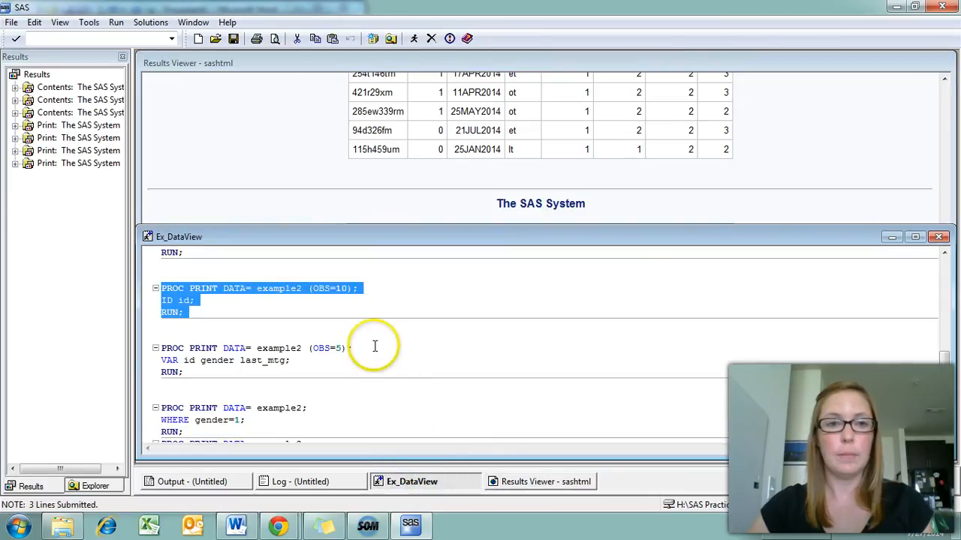
- Highlight the PROC PRINT OBS=5 step with VAR id gender last_mtg for running
{"action": "scroll", "scroll_direction": "up", "scroll_amount": 3}
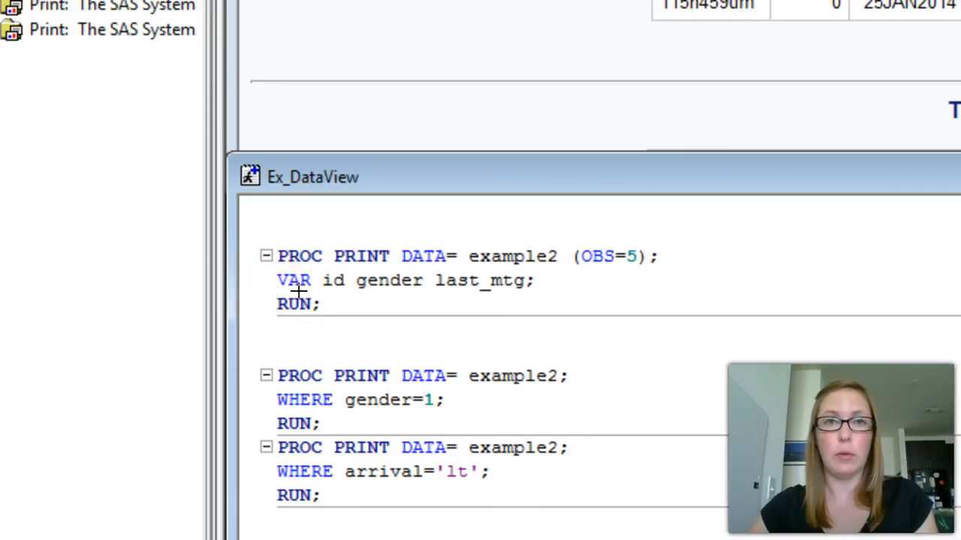
{"action": "mouse_move", "coordinate": [382, 292]}
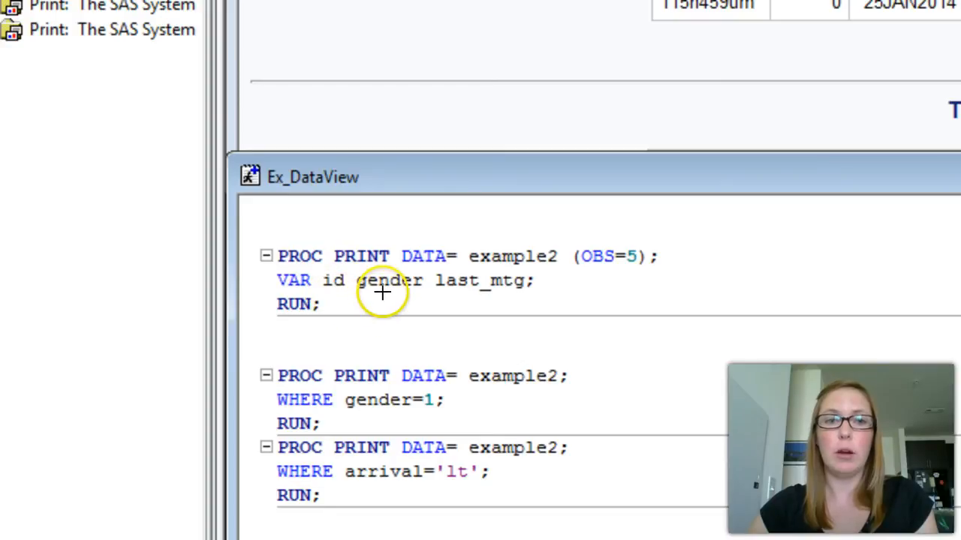
{"action": "mouse_move", "coordinate": [477, 288]}
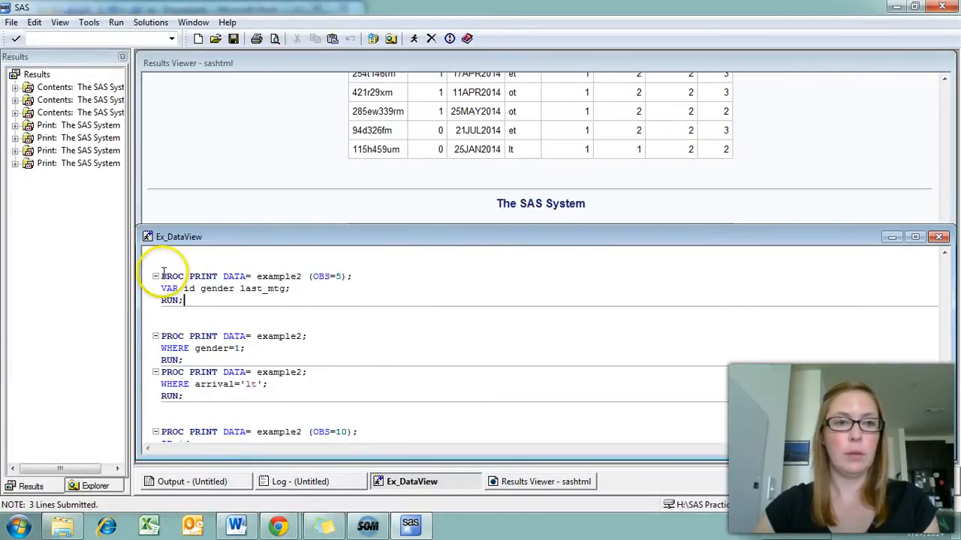
{"action": "left_click_drag", "start_coordinate": [160, 276], "coordinate": [183, 300]}
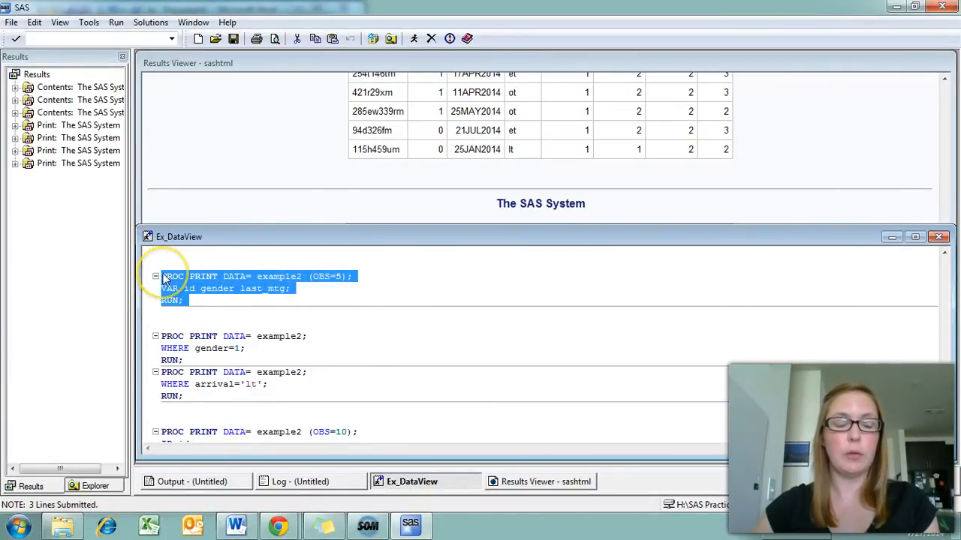
{"action": "mouse_move", "coordinate": [195, 298]}
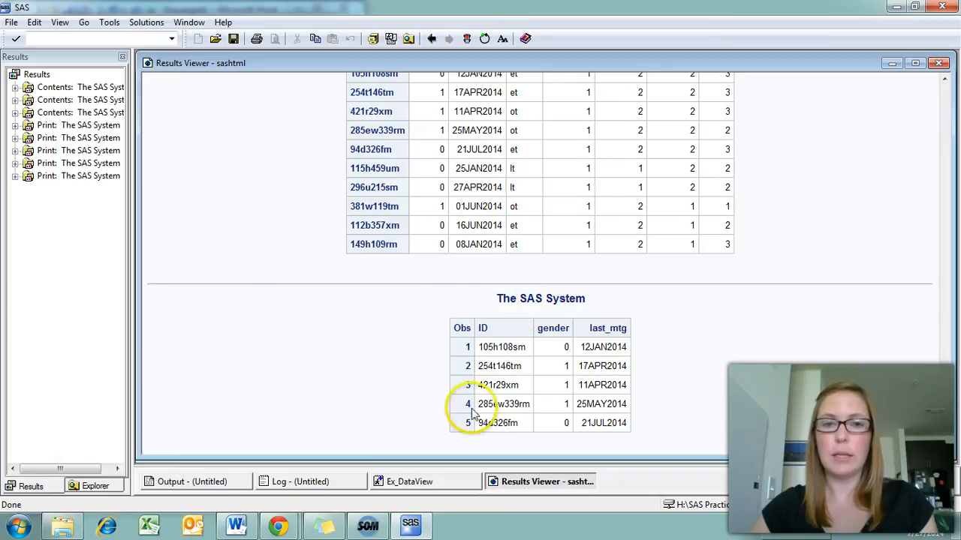
{"action": "mouse_move", "coordinate": [448, 484]}
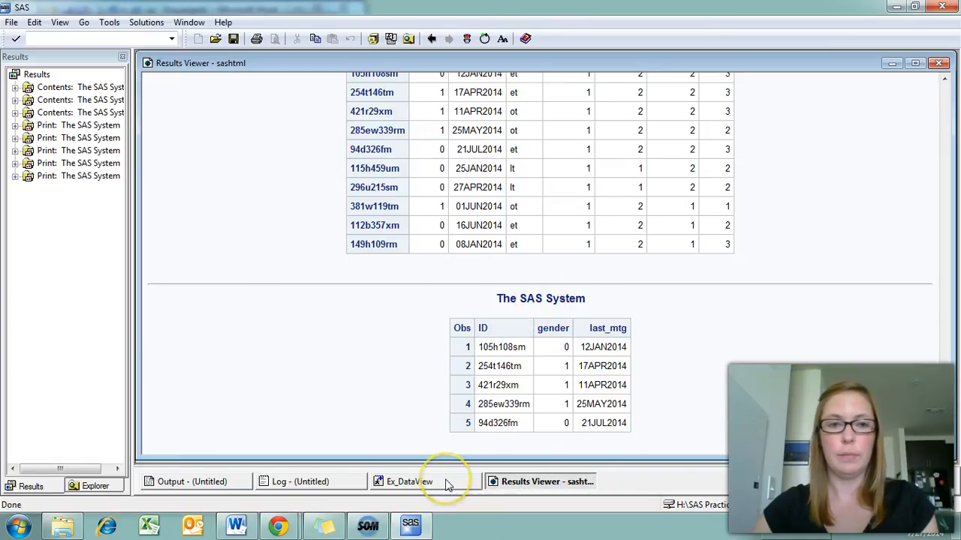
- Bring the Ex_DataView editor in front and scroll to the WHERE print steps
{"action": "left_click", "coordinate": [408, 480]}
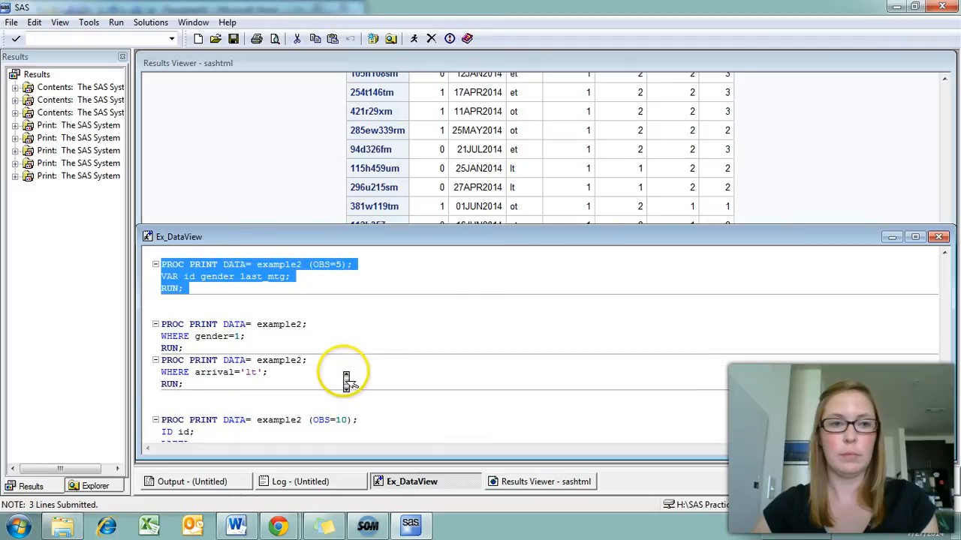
{"action": "scroll", "scroll_direction": "down", "scroll_amount": 3}
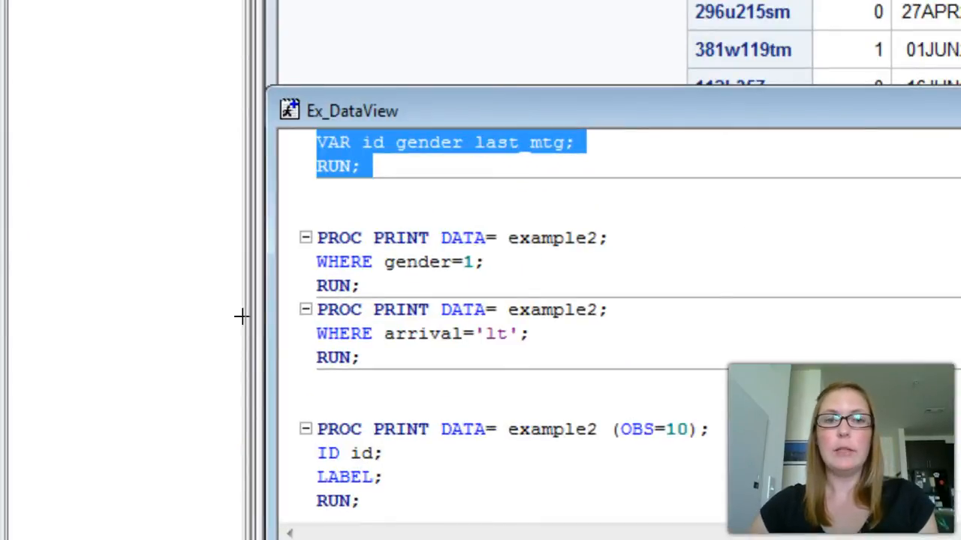
{"action": "mouse_move", "coordinate": [422, 286]}
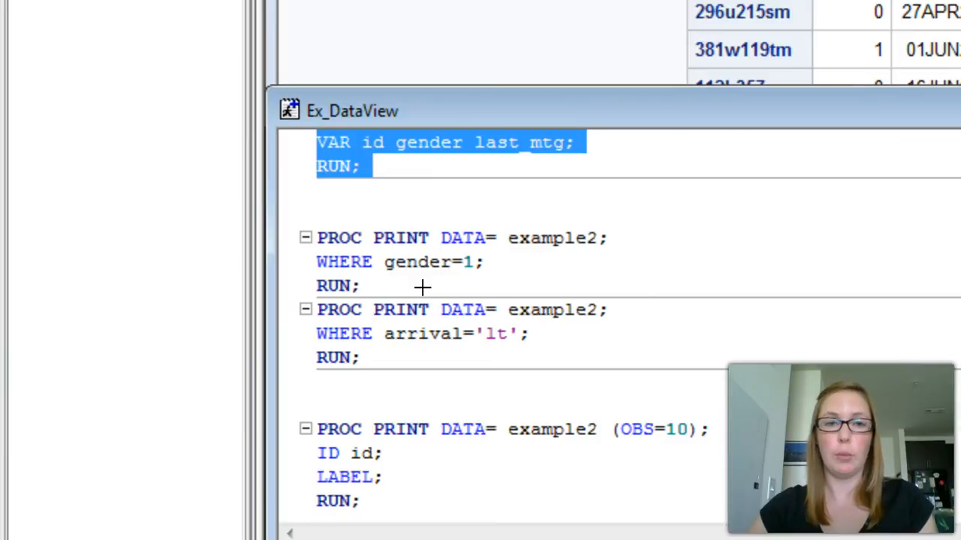
{"action": "mouse_move", "coordinate": [372, 234]}
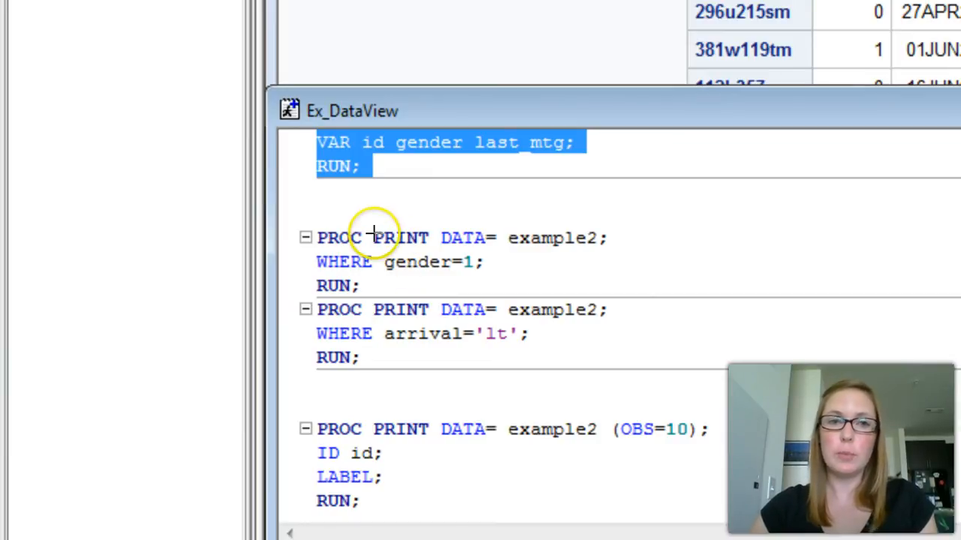
{"action": "mouse_move", "coordinate": [423, 249]}
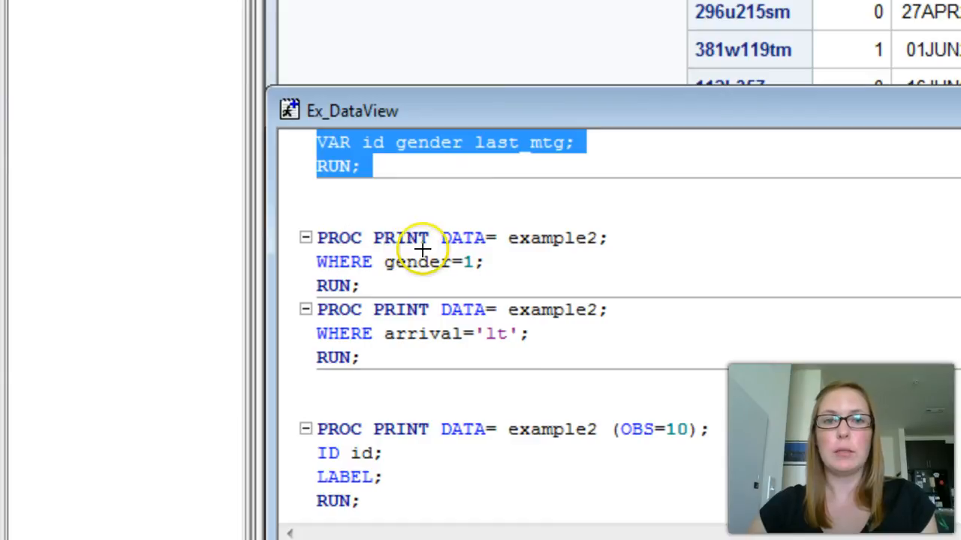
{"action": "mouse_move", "coordinate": [571, 252]}
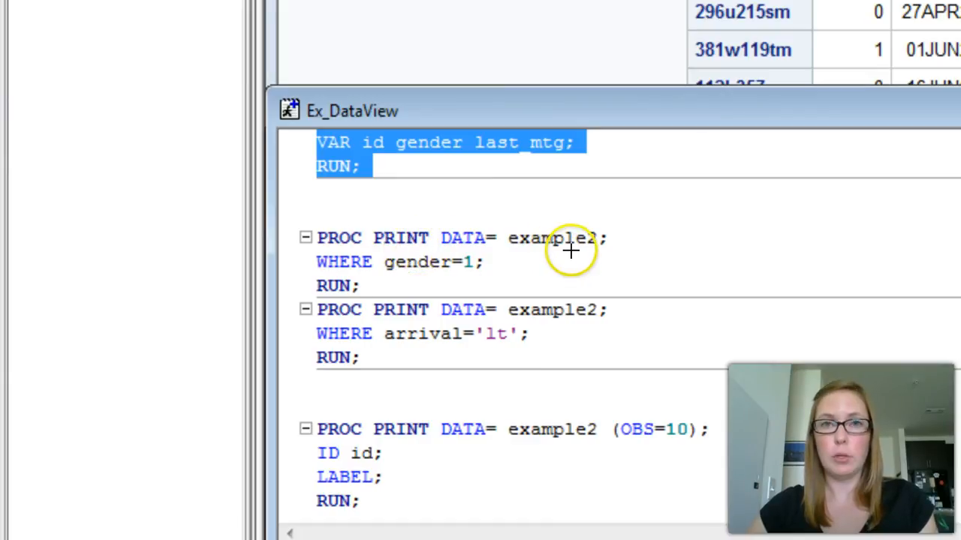
{"action": "mouse_move", "coordinate": [368, 276]}
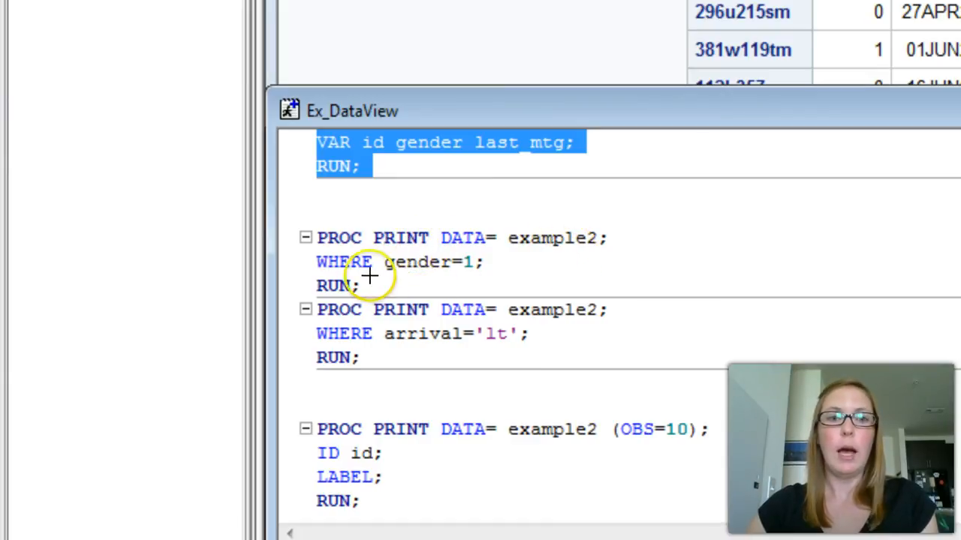
{"action": "mouse_move", "coordinate": [420, 281]}
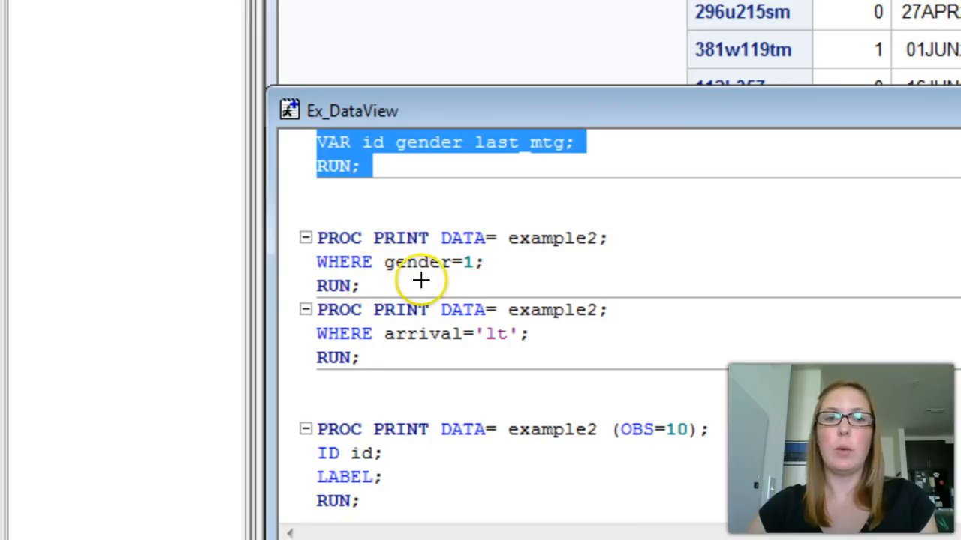
{"action": "mouse_move", "coordinate": [480, 281]}
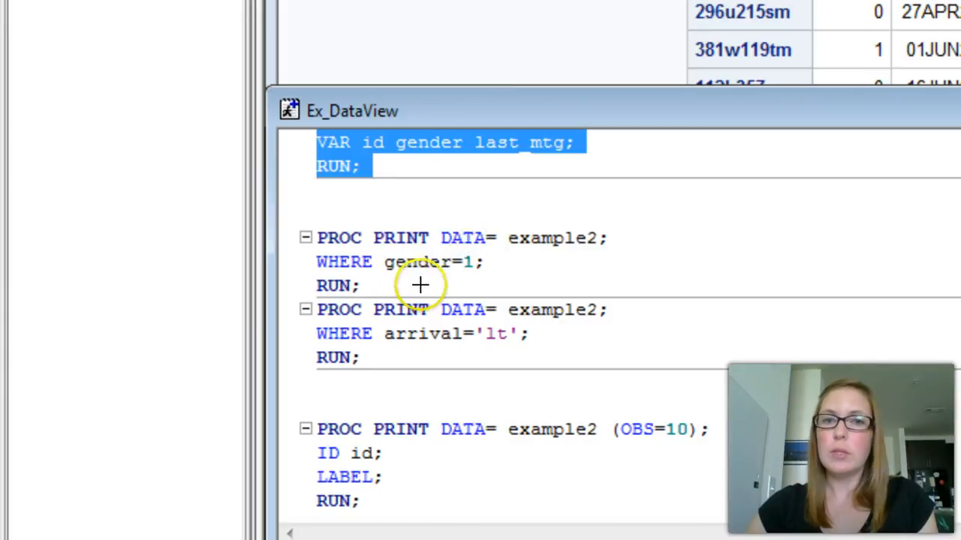
{"action": "mouse_move", "coordinate": [474, 272]}
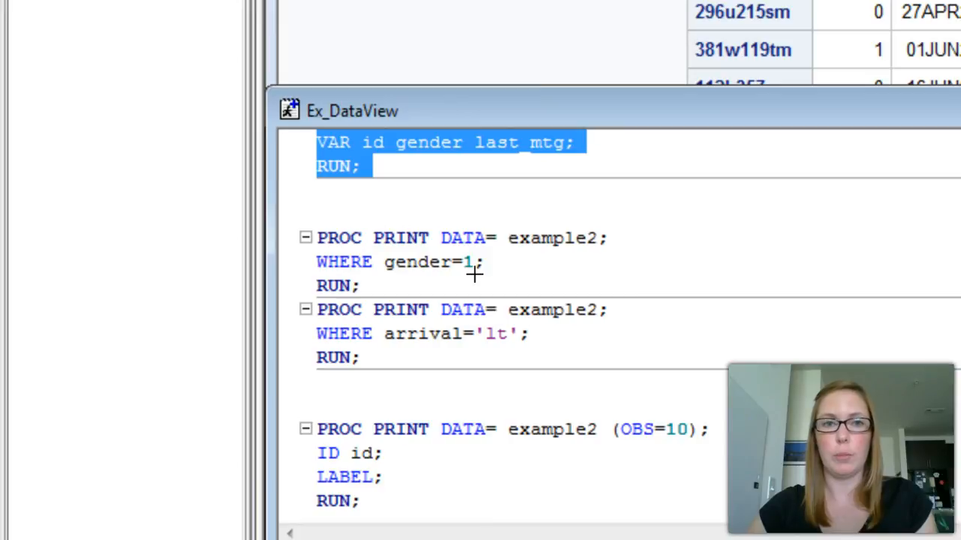
{"action": "mouse_move", "coordinate": [383, 334]}
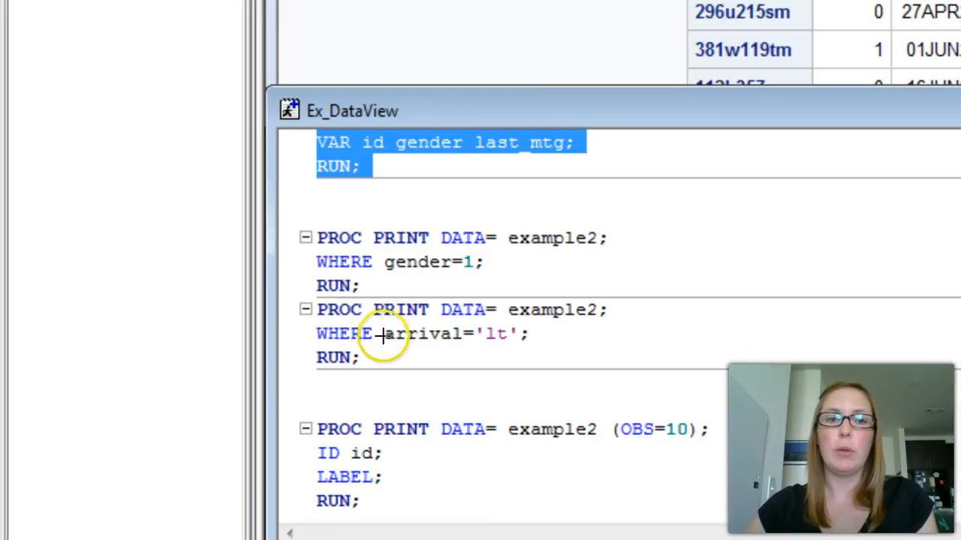
{"action": "mouse_move", "coordinate": [483, 342]}
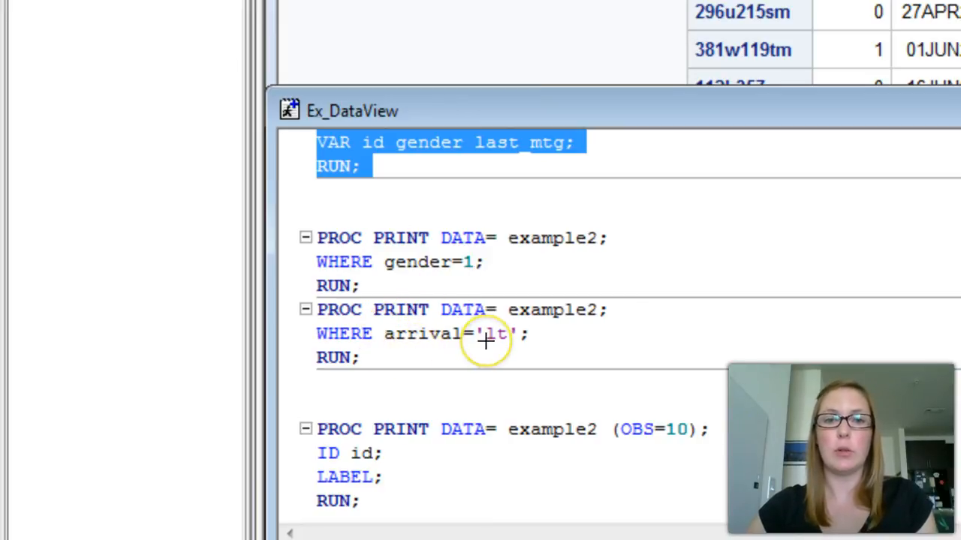
{"action": "mouse_move", "coordinate": [398, 352]}
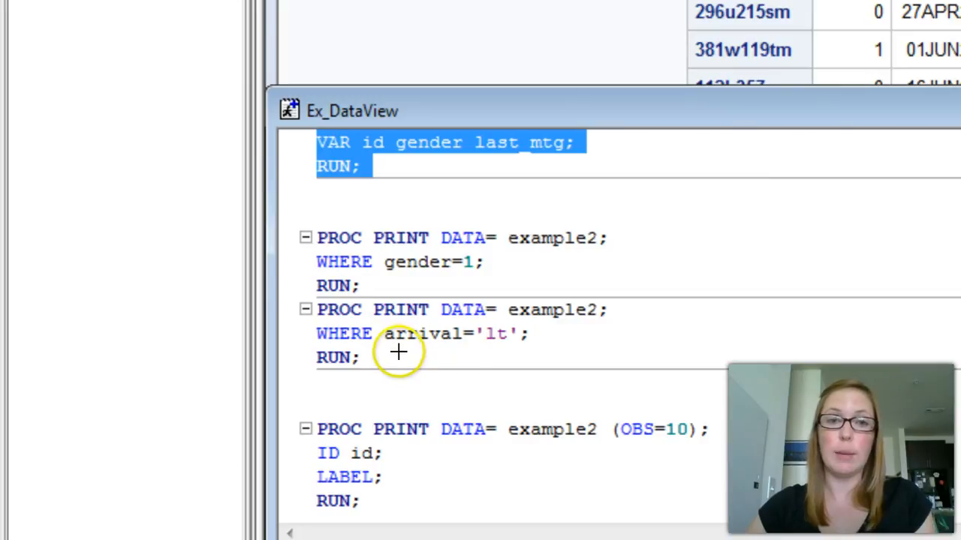
{"action": "mouse_move", "coordinate": [508, 345]}
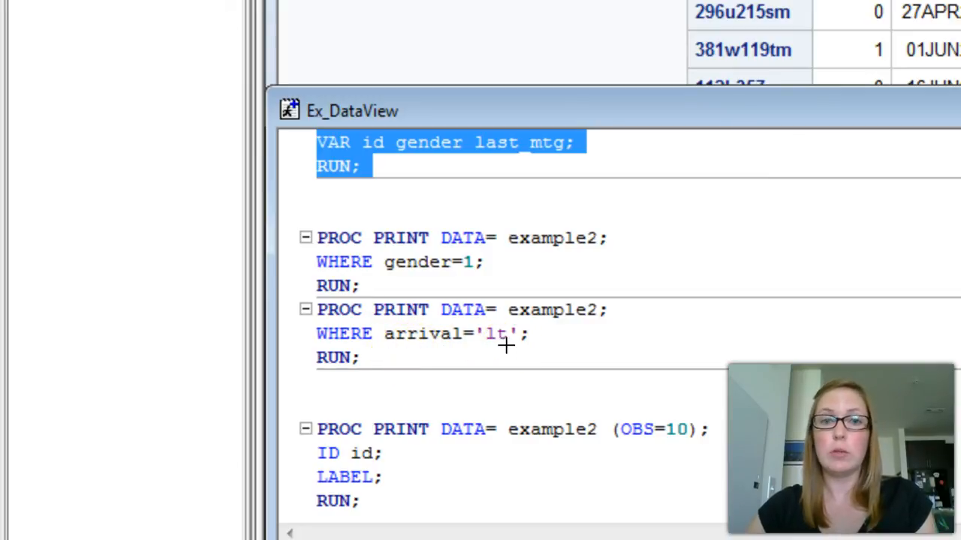
{"action": "mouse_move", "coordinate": [522, 346]}
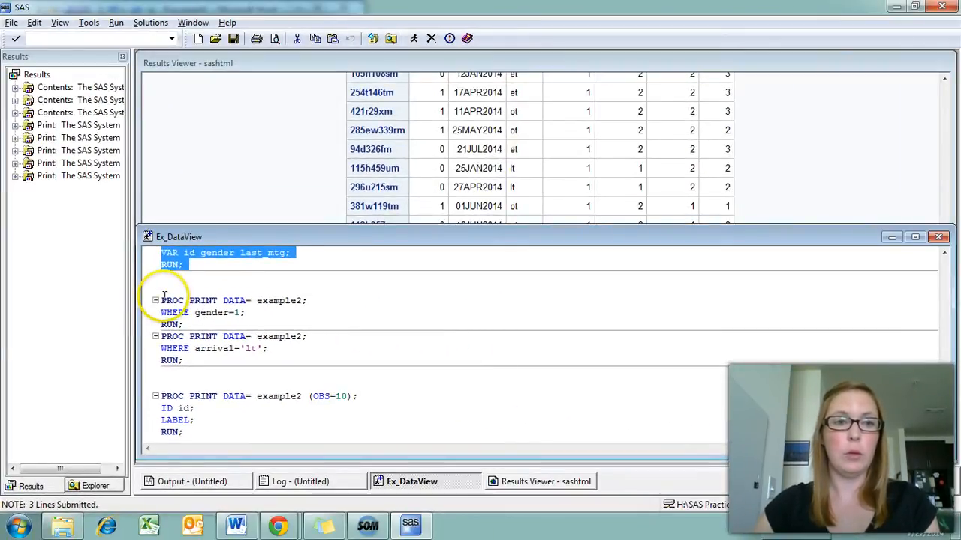
- Select the PROC PRINT block with WHERE gender=1 for submission
{"action": "left_click_drag", "start_coordinate": [160, 300], "coordinate": [183, 324]}
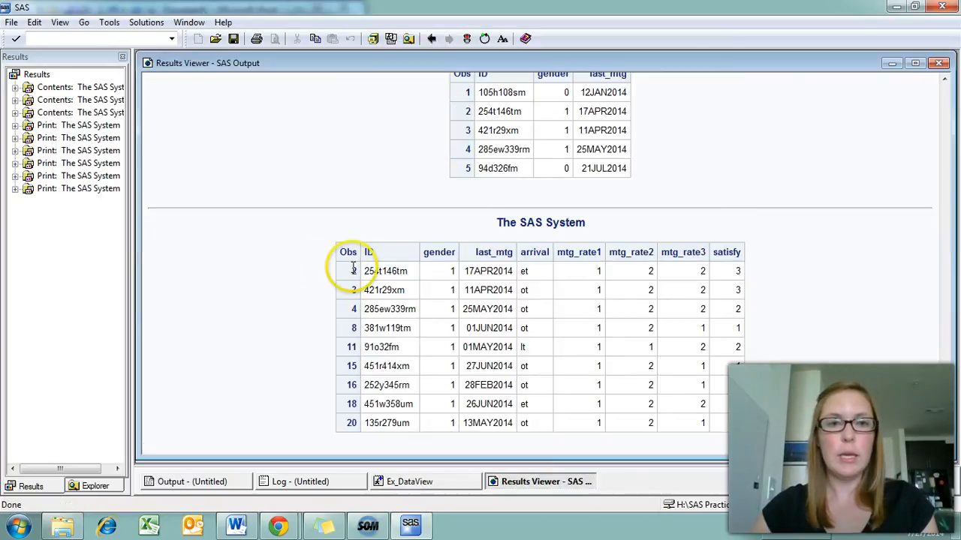
{"action": "mouse_move", "coordinate": [477, 384]}
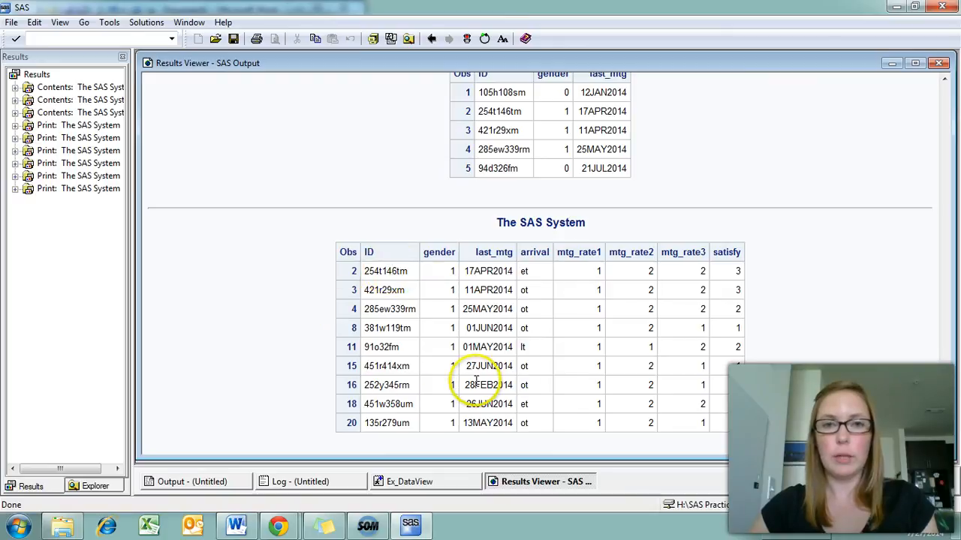
{"action": "mouse_move", "coordinate": [443, 240]}
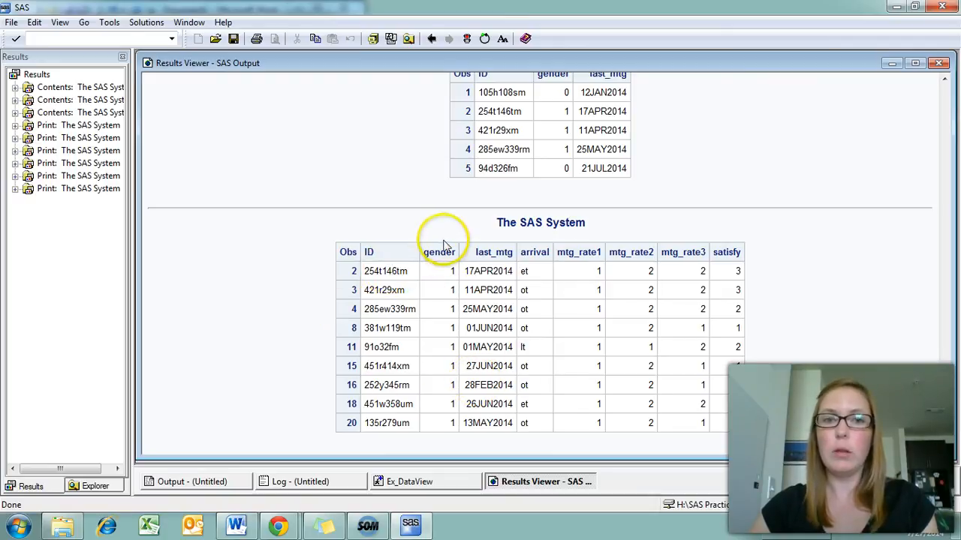
{"action": "mouse_move", "coordinate": [443, 436]}
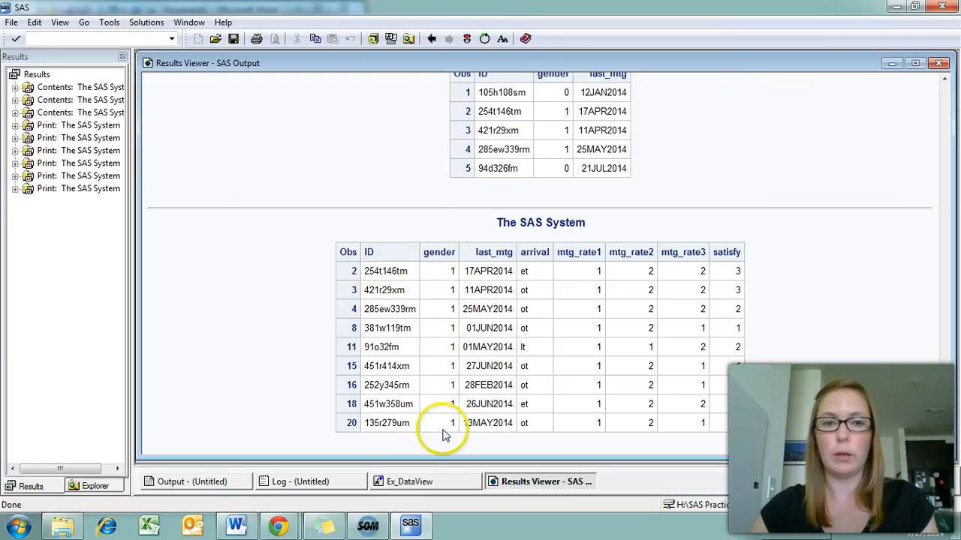
{"action": "mouse_move", "coordinate": [342, 267]}
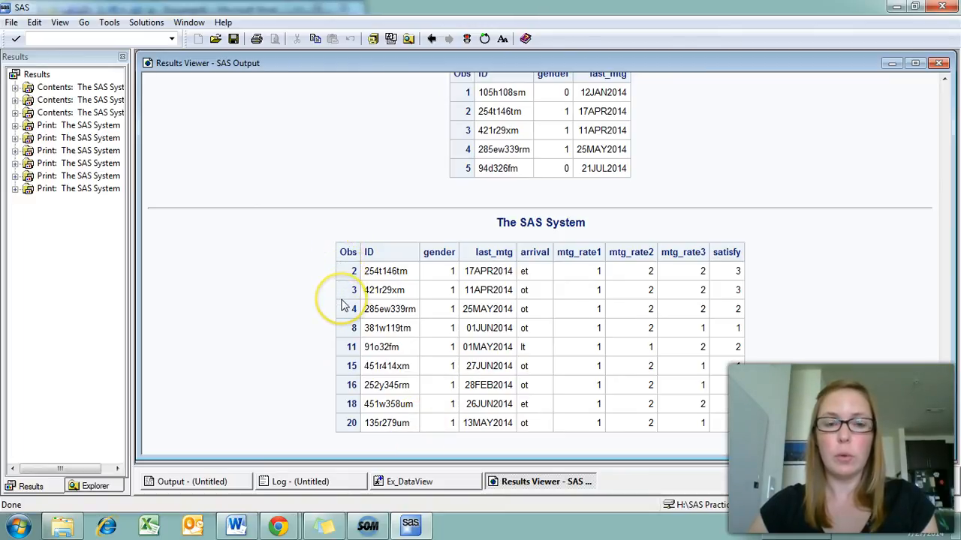
{"action": "mouse_move", "coordinate": [345, 343]}
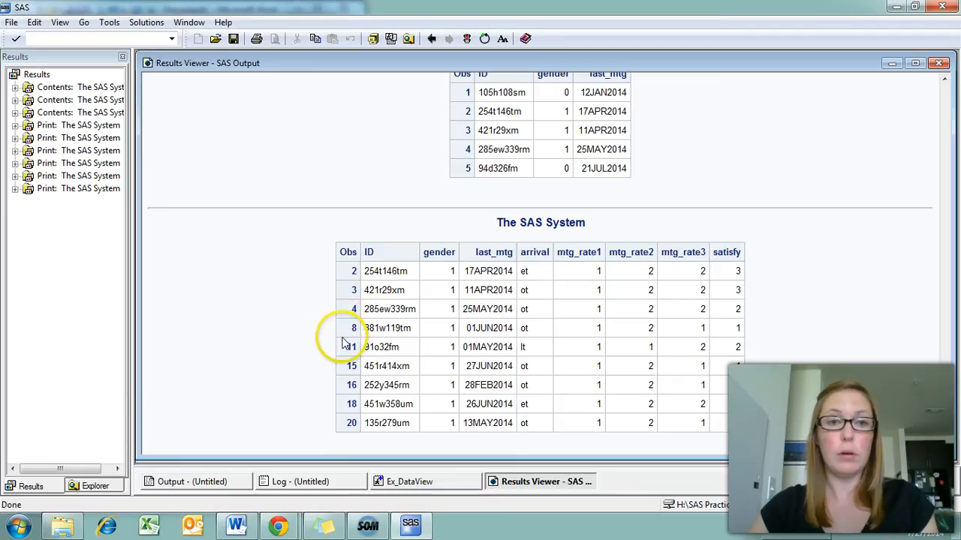
{"action": "mouse_move", "coordinate": [363, 272]}
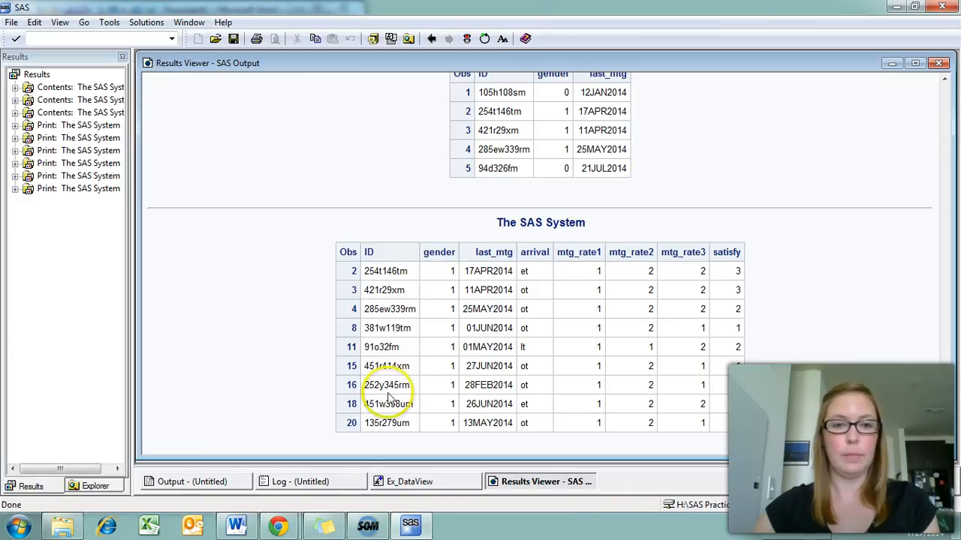
- Return to the Ex_DataView editor and place the caret in the OBS=10 ID/LABEL print step
{"action": "left_click", "coordinate": [408, 480]}
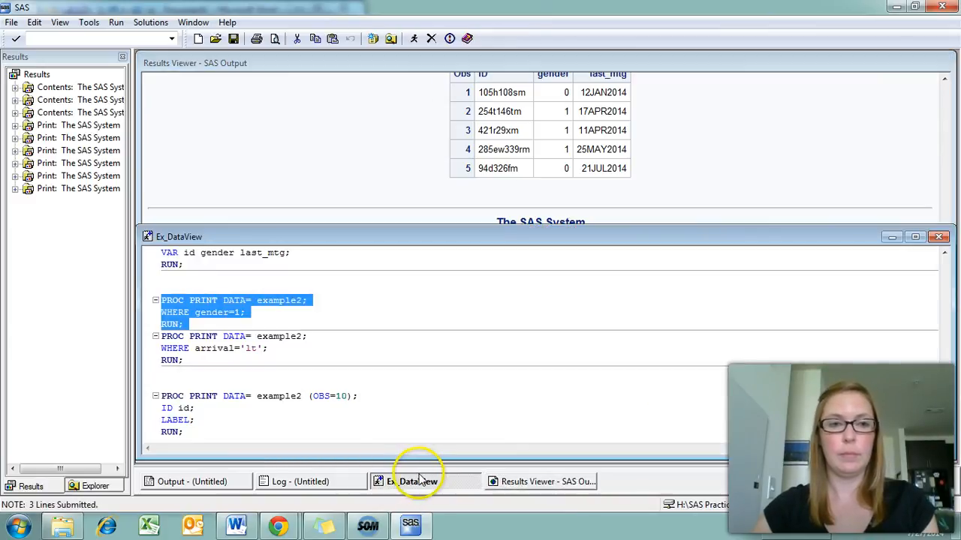
{"action": "scroll", "scroll_direction": "down", "scroll_amount": 3}
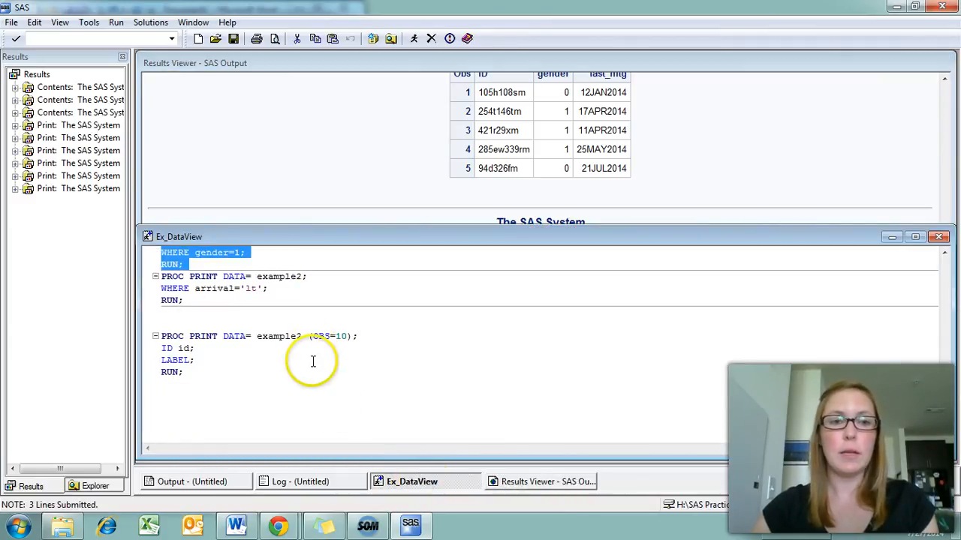
{"action": "left_click", "coordinate": [196, 360]}
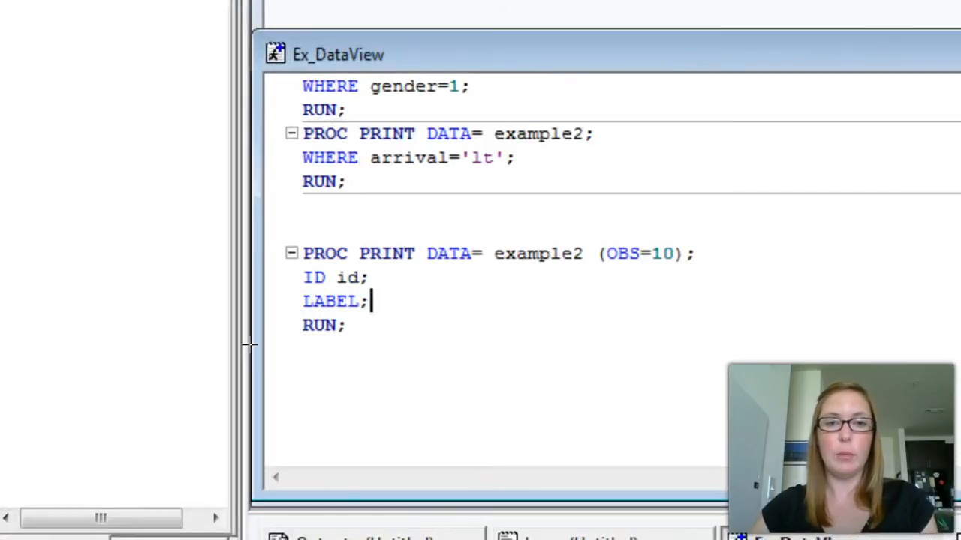
{"action": "mouse_move", "coordinate": [446, 316]}
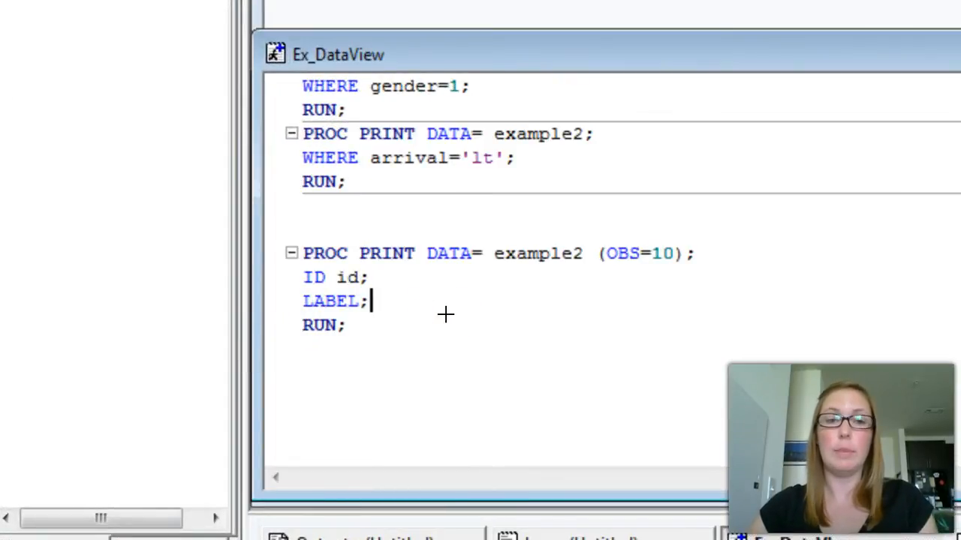
{"action": "mouse_move", "coordinate": [423, 183]}
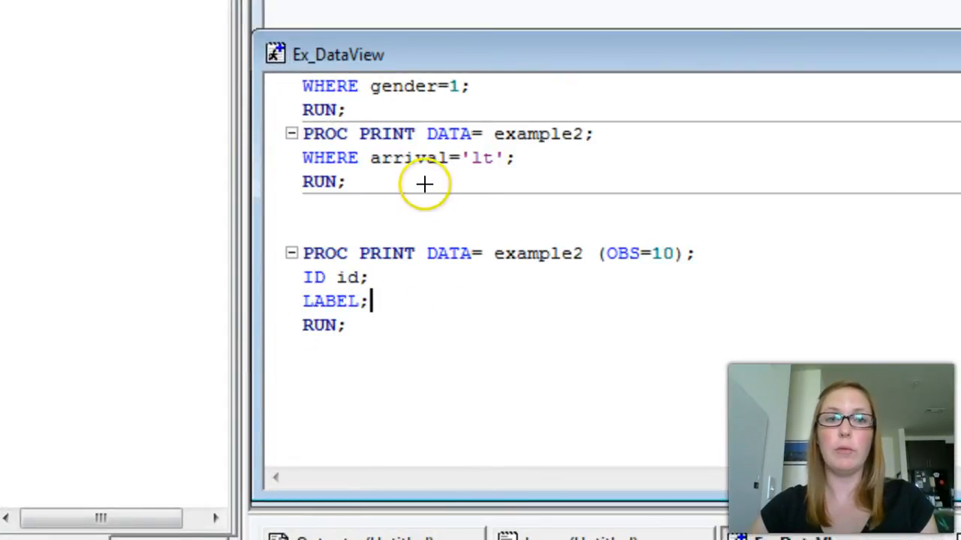
{"action": "mouse_move", "coordinate": [423, 182]}
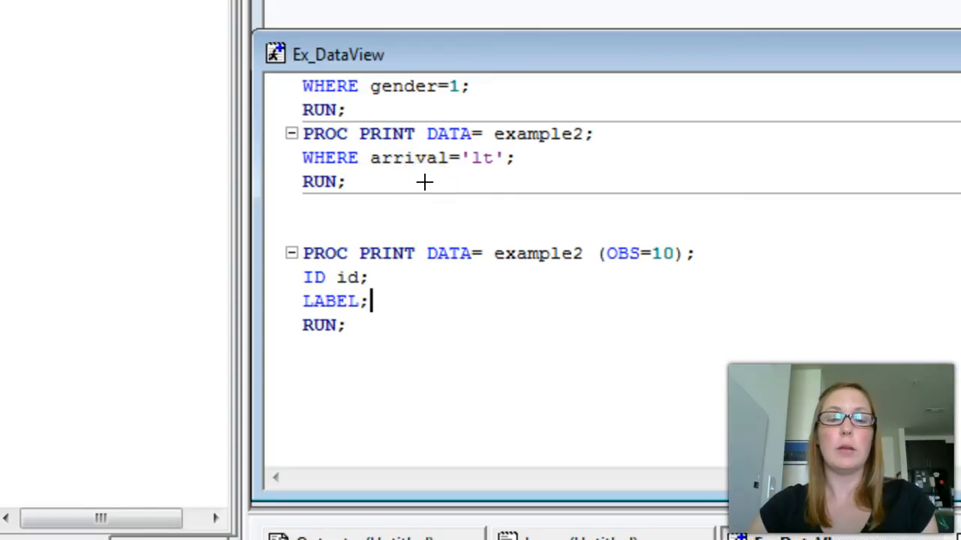
{"action": "mouse_move", "coordinate": [414, 249]}
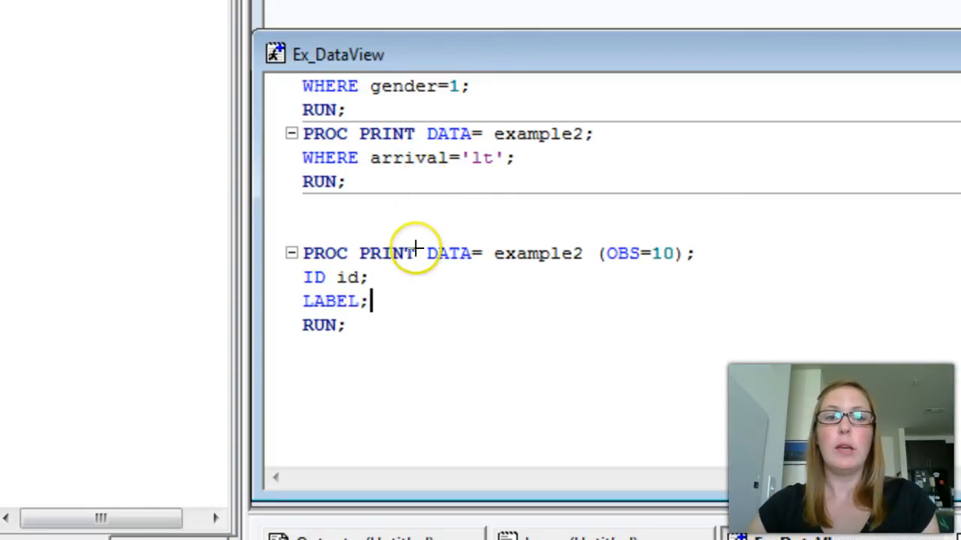
{"action": "mouse_move", "coordinate": [394, 306]}
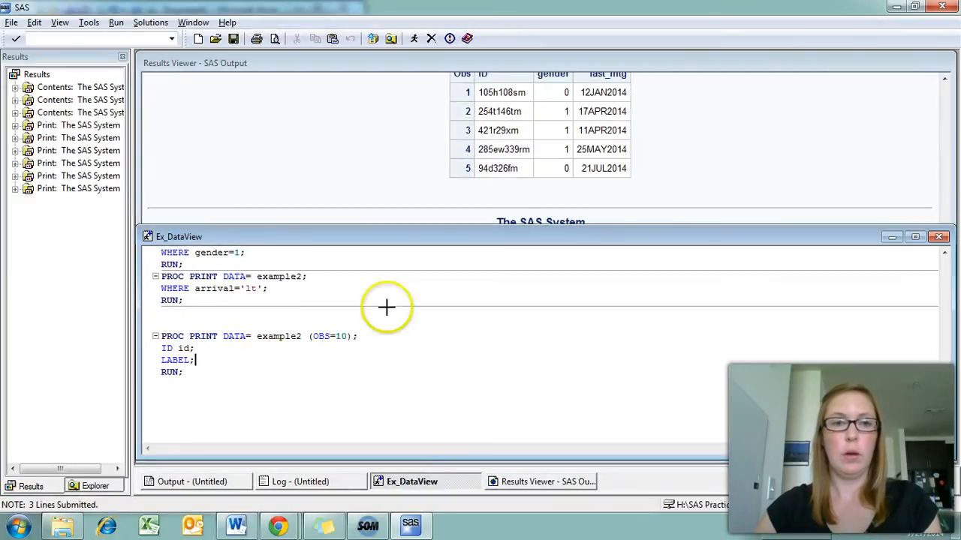
{"action": "mouse_move", "coordinate": [166, 336]}
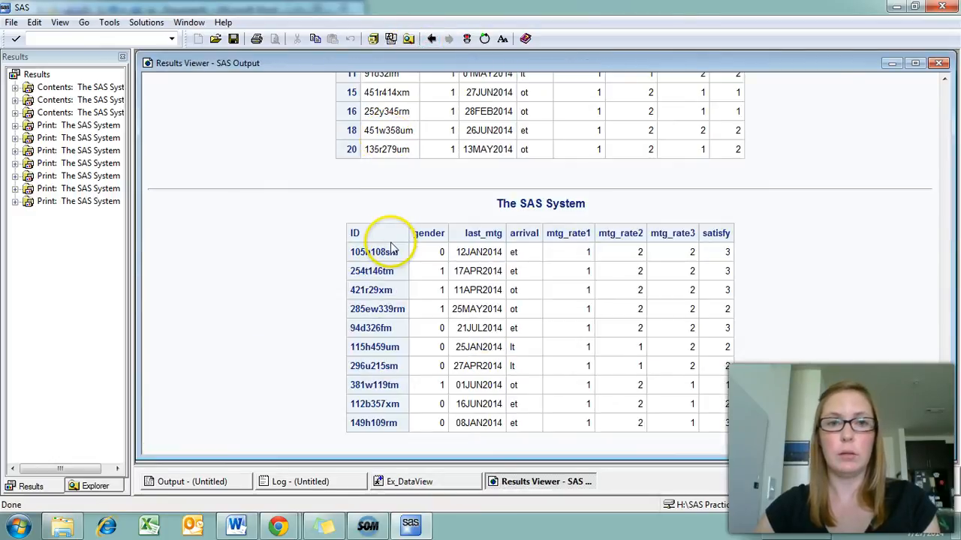
{"action": "mouse_move", "coordinate": [473, 238]}
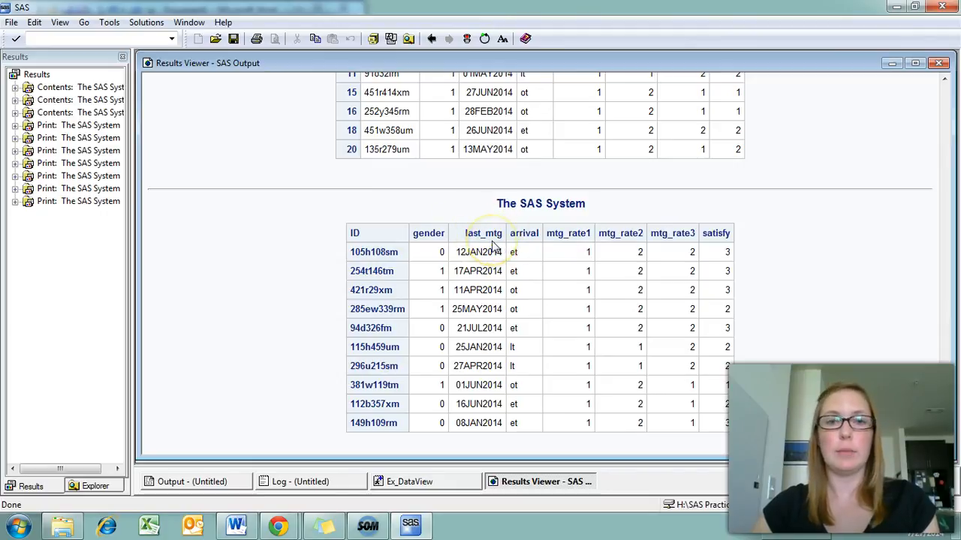
{"action": "mouse_move", "coordinate": [498, 243]}
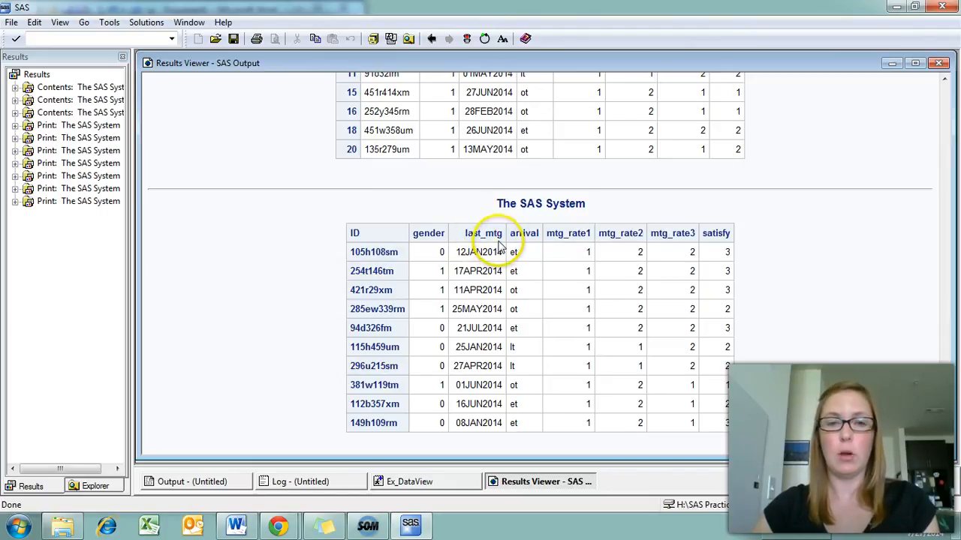